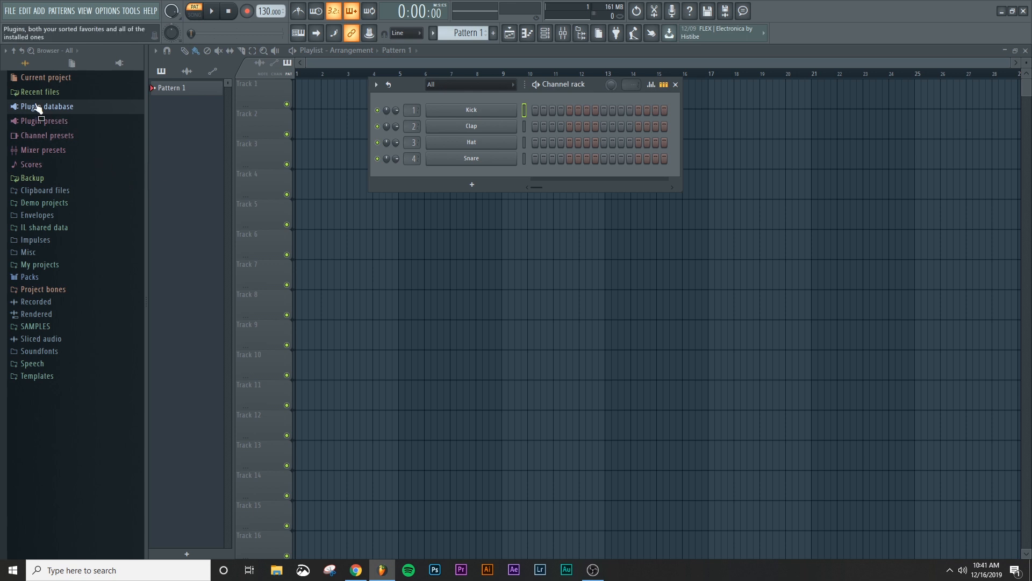
# Step: Load Kontakt from Plugin database > Installed > Generators > VST in the Browser
pyautogui.click(47, 106)
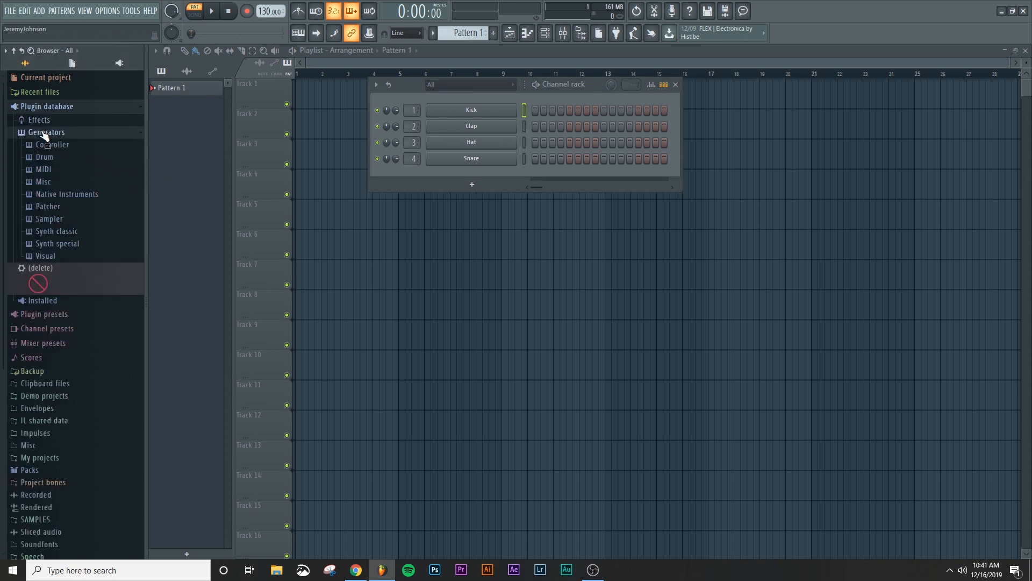
pyautogui.click(46, 132)
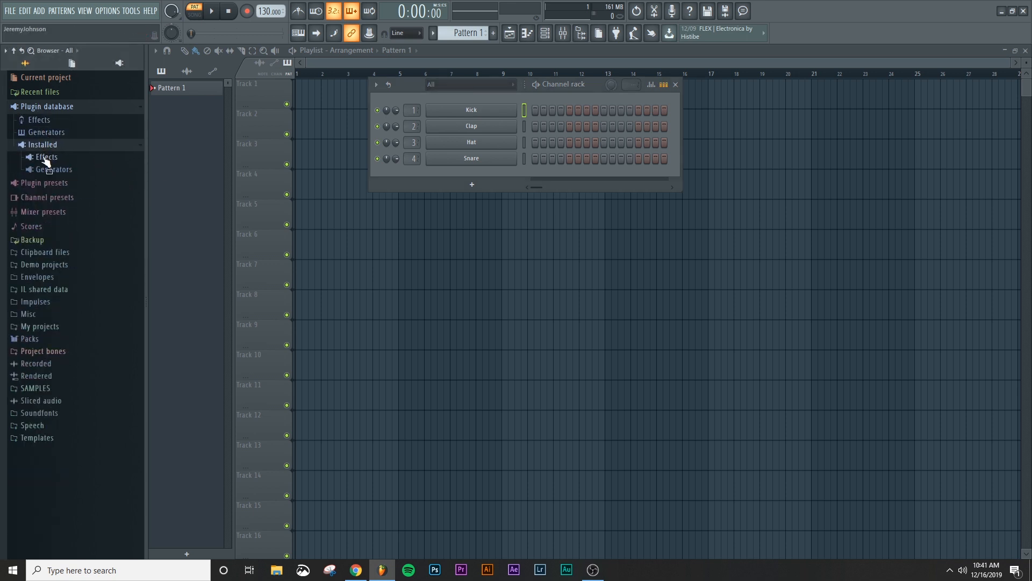
pyautogui.click(54, 169)
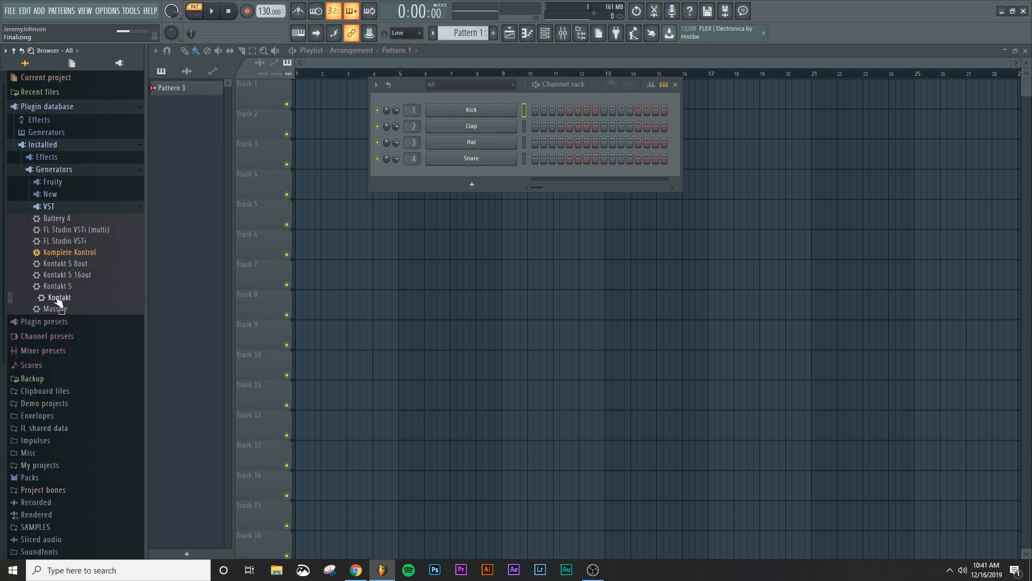
pyautogui.doubleClick(58, 297)
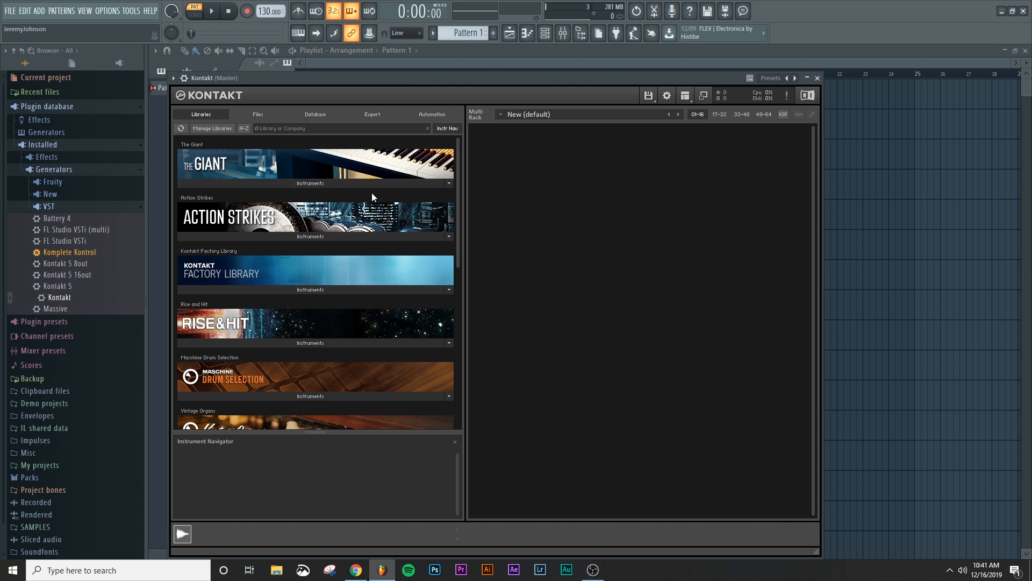
pyautogui.moveTo(374, 193)
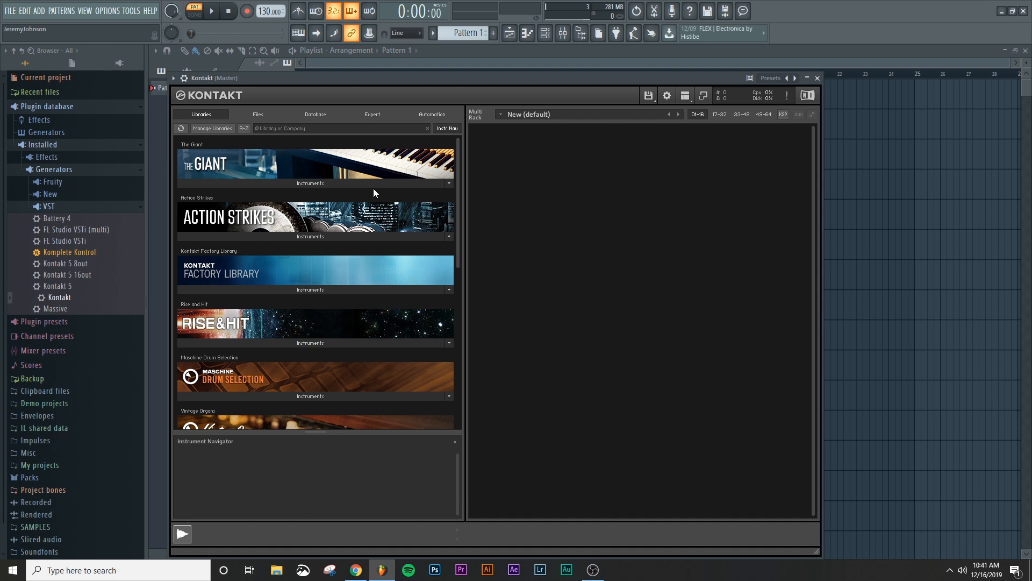
# Step: Scroll Kontakt's Libraries tab down to the String Ensemble library's instrument list
pyautogui.scroll(-3)
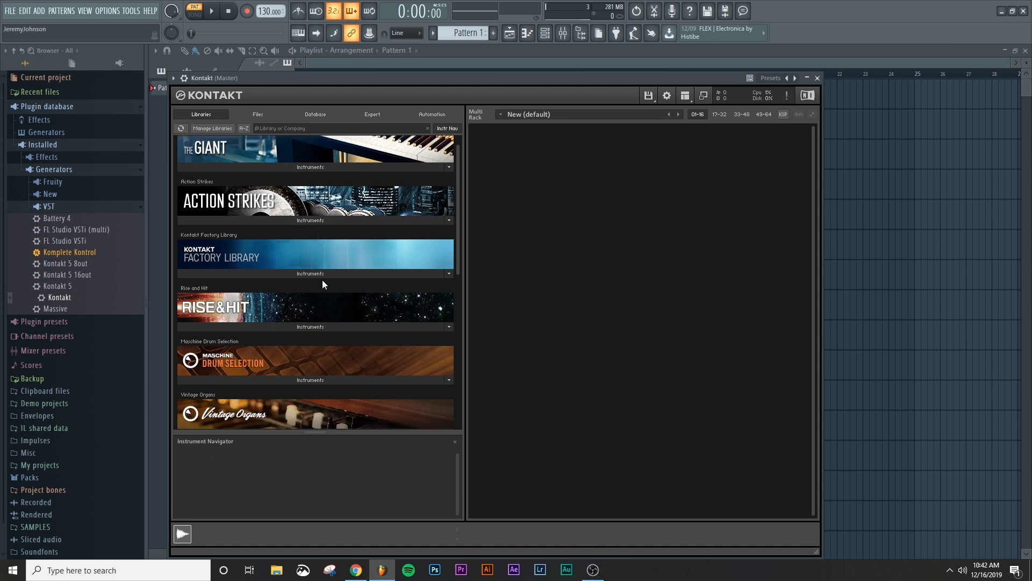
pyautogui.scroll(-3)
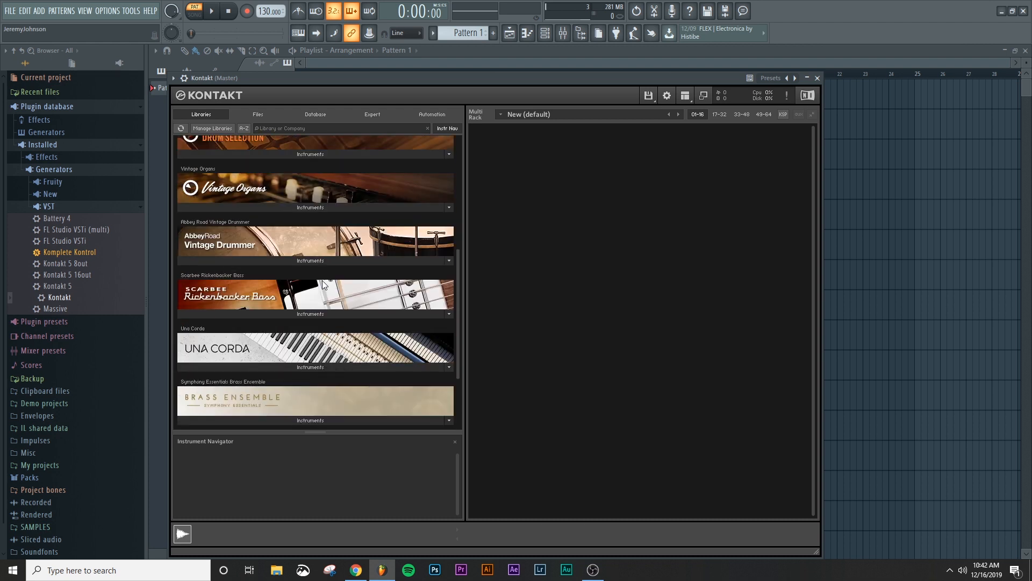
pyautogui.scroll(-3)
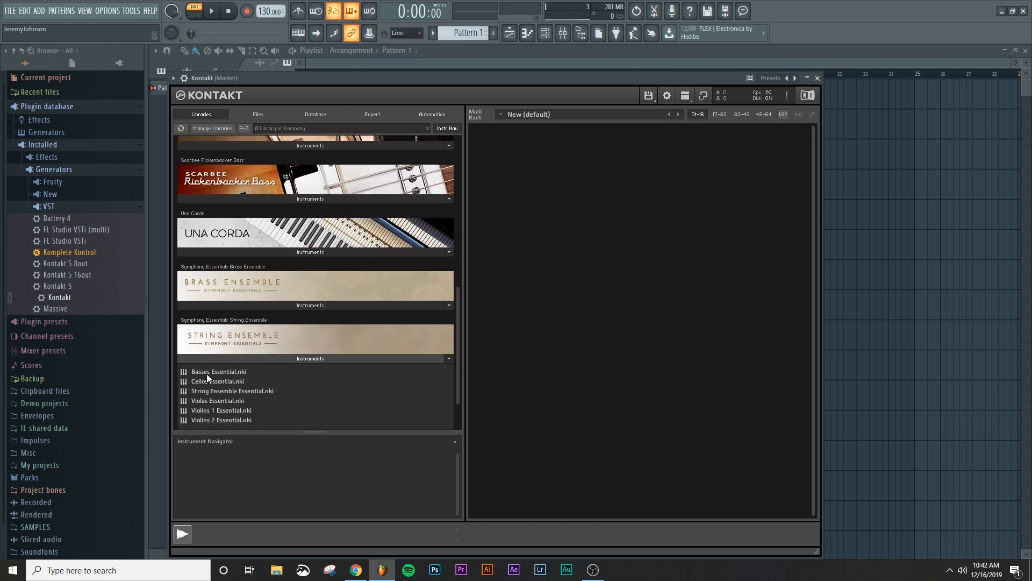
# Step: Add Cellos Essential, Hybrid Keys, Ivory Kit – Full and Central Stage Kit to the Multi Rack
pyautogui.click(217, 381)
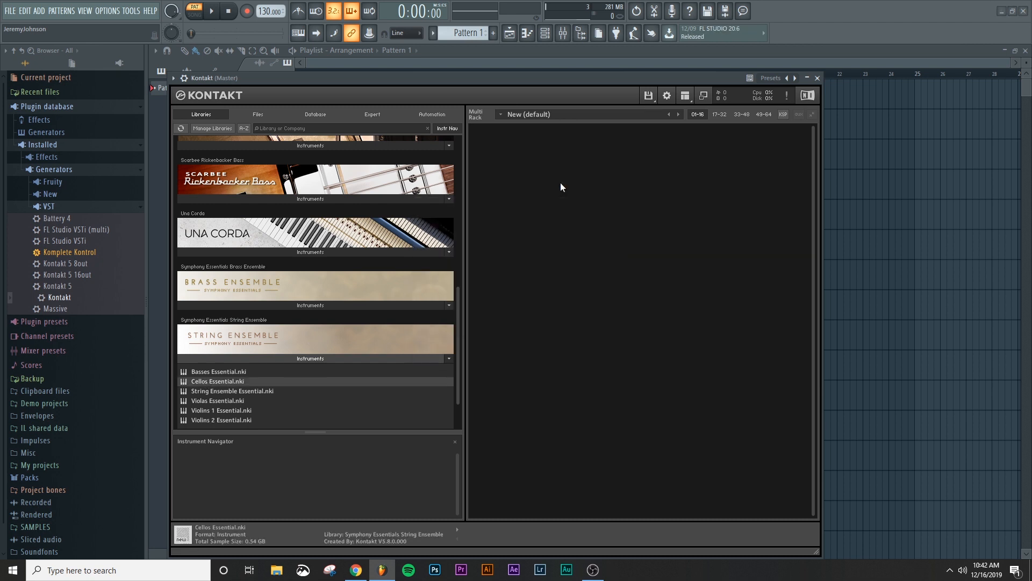
pyautogui.doubleClick(217, 381)
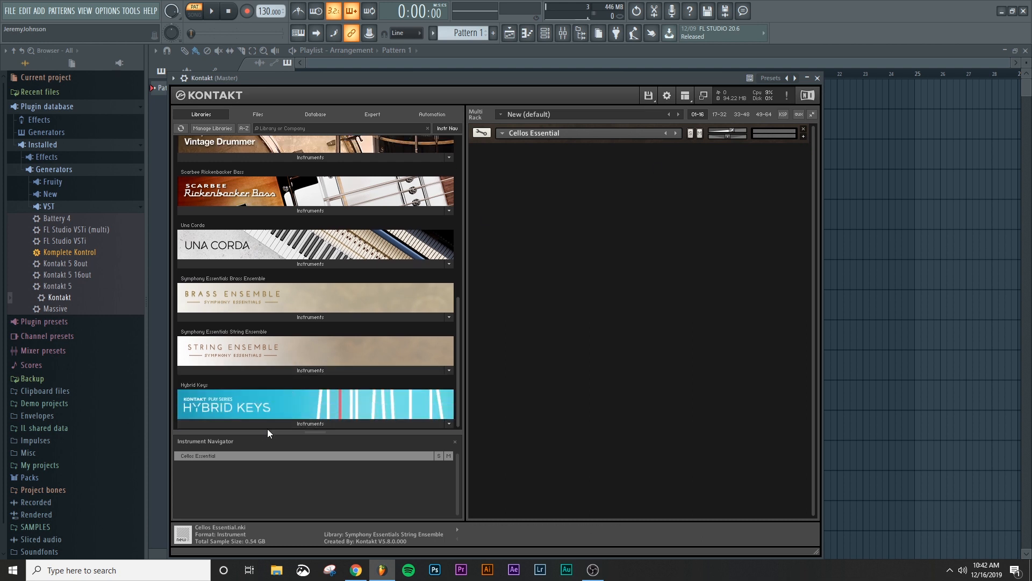
pyautogui.doubleClick(315, 406)
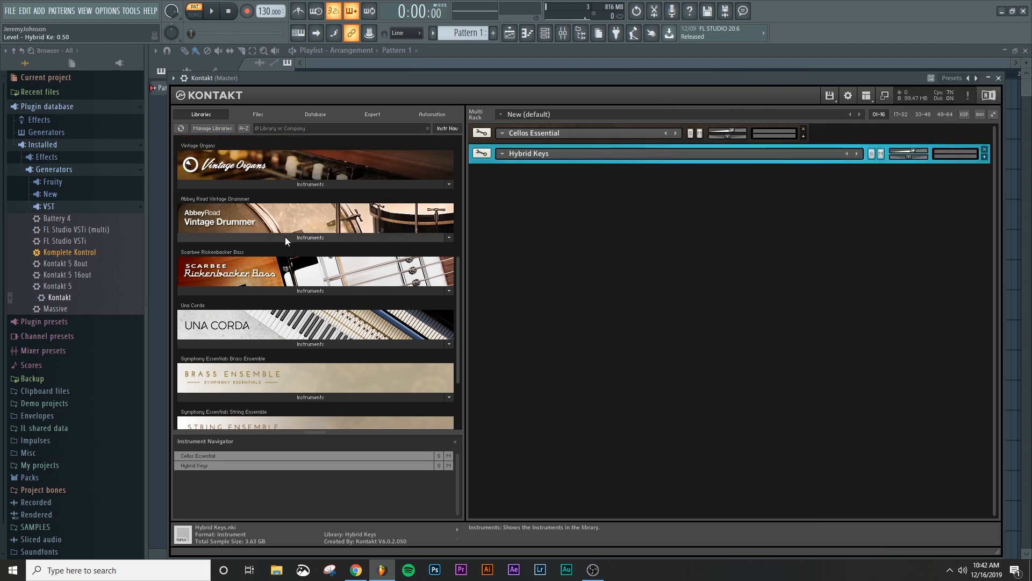
pyautogui.click(449, 237)
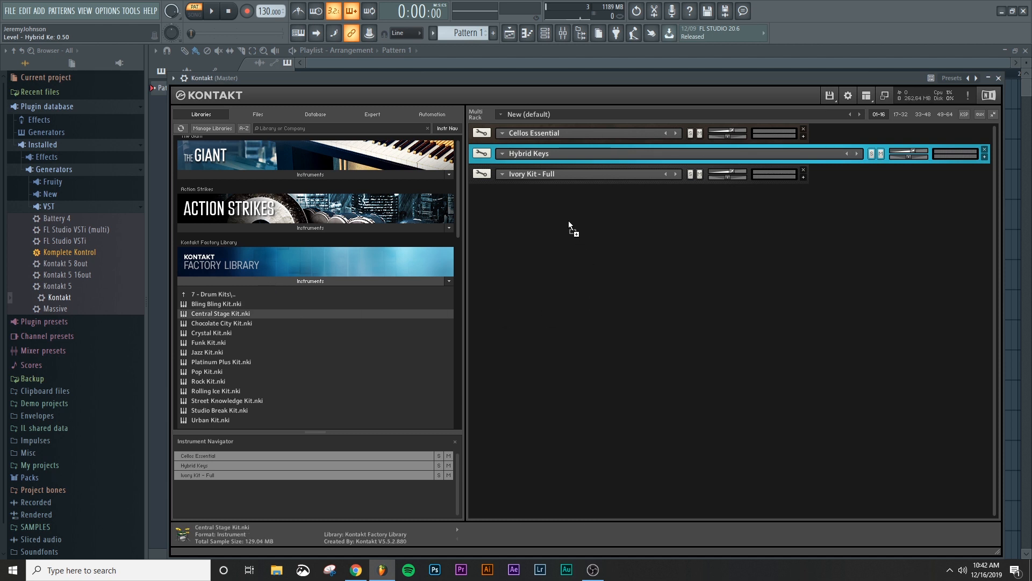
pyautogui.doubleClick(220, 314)
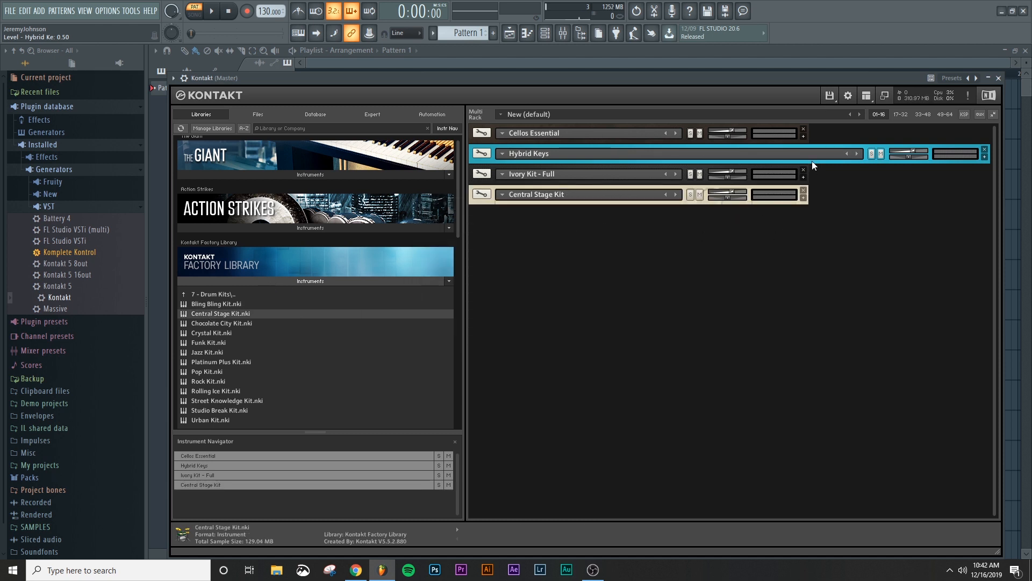
# Step: Maximize Hybrid Keys in the rack and confirm its MIDI channel is 2
pyautogui.click(502, 132)
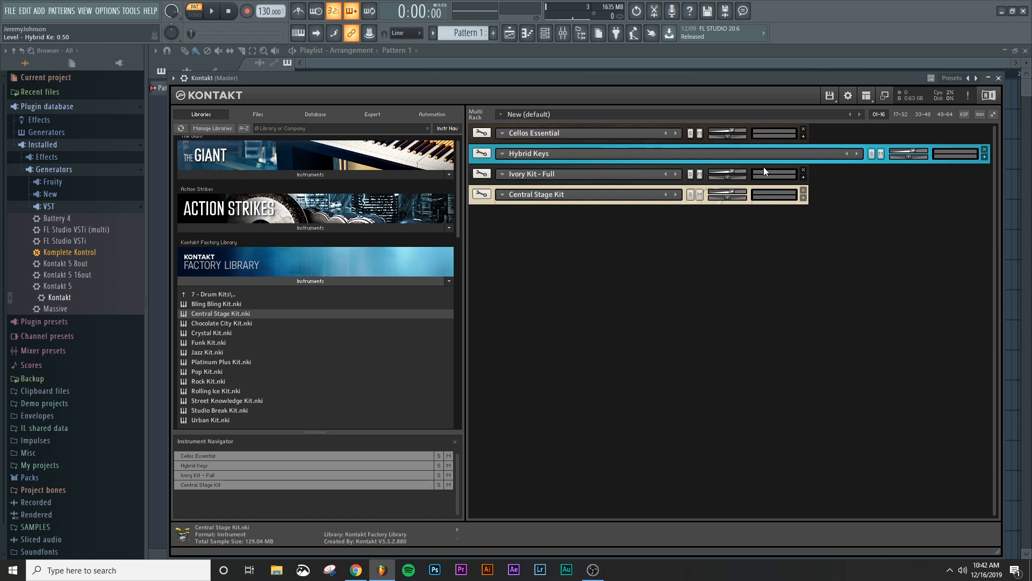
pyautogui.click(502, 153)
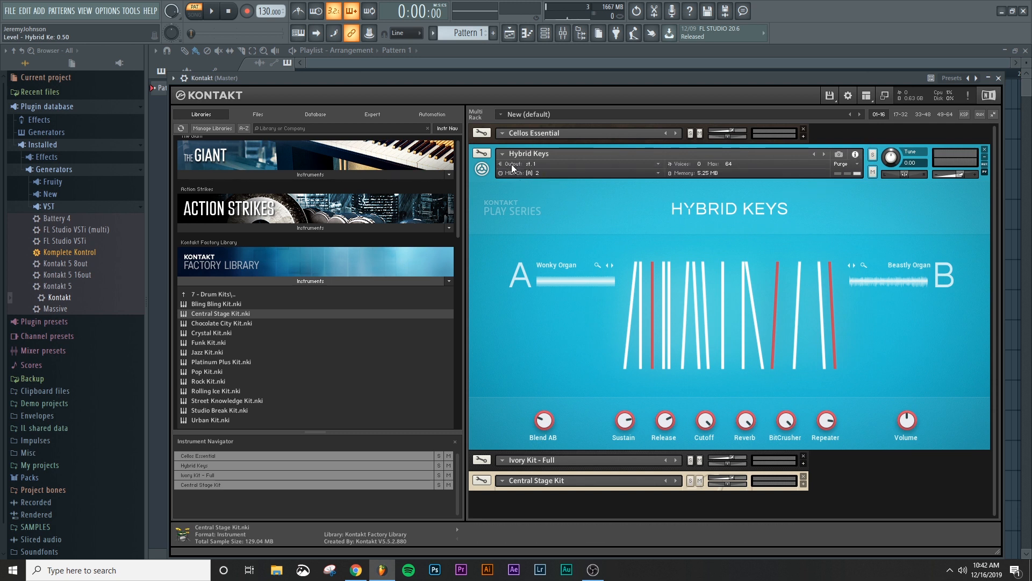
pyautogui.moveTo(539, 174)
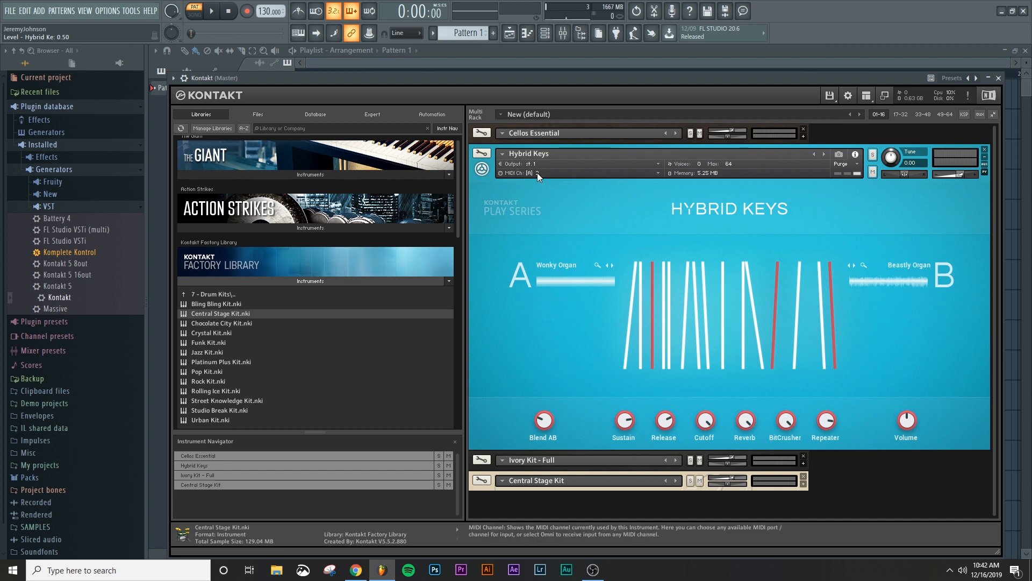
pyautogui.click(534, 173)
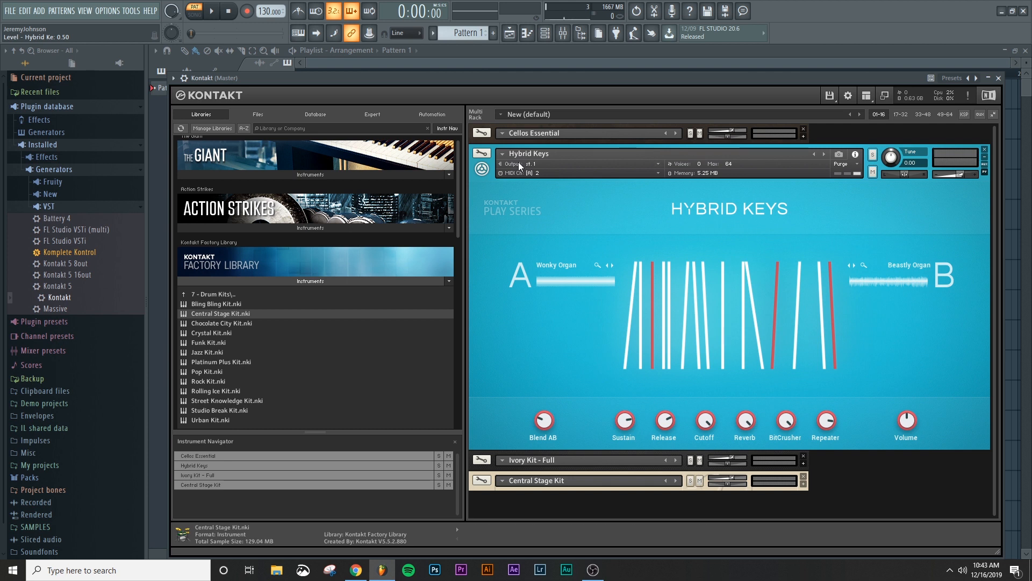
pyautogui.moveTo(753, 279)
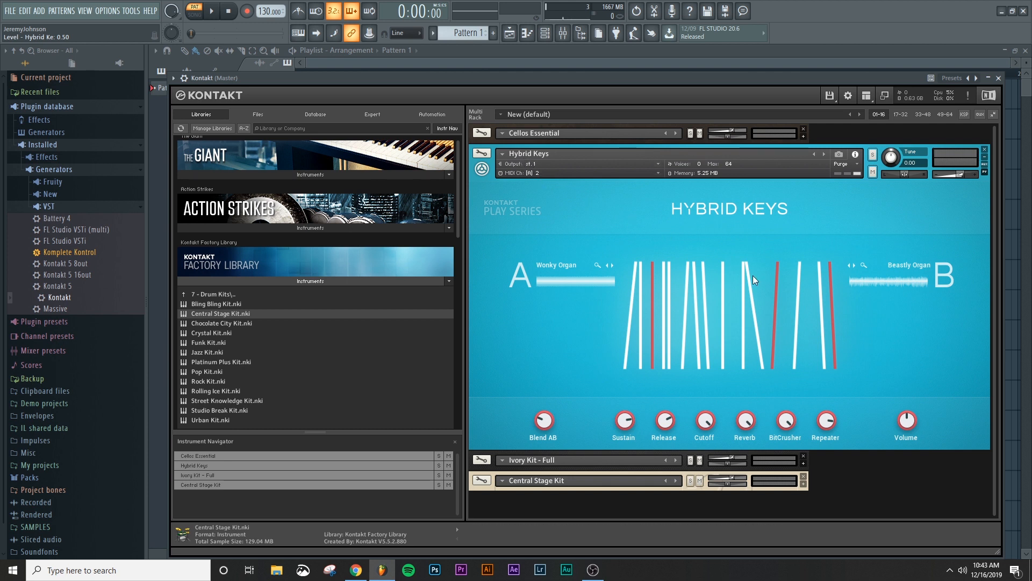
pyautogui.moveTo(747, 164)
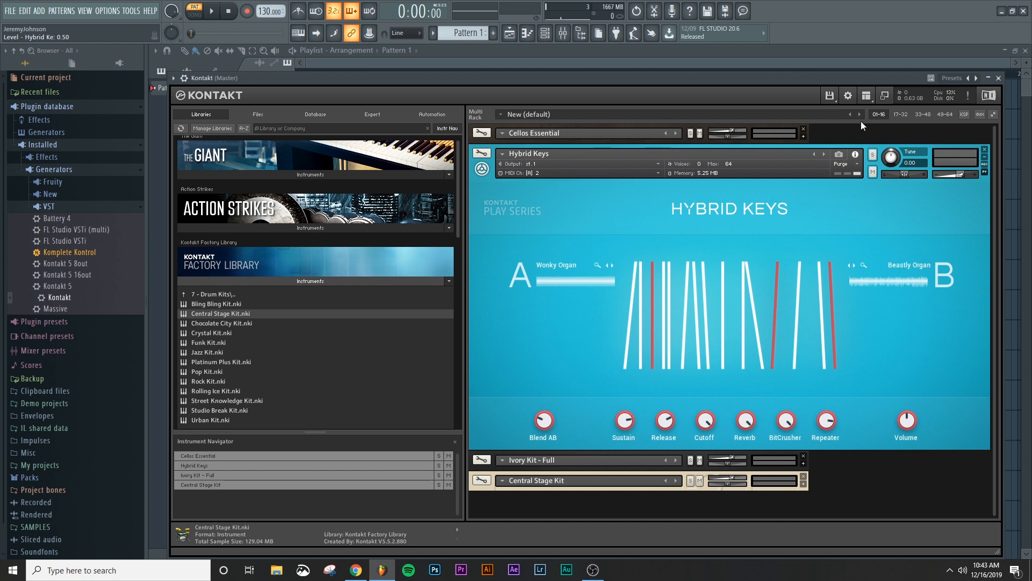
# Step: Add three stereo outputs st.2–st.4, assigned ascending to host outputs 3|4, 5|6, 7|8
pyautogui.click(866, 95)
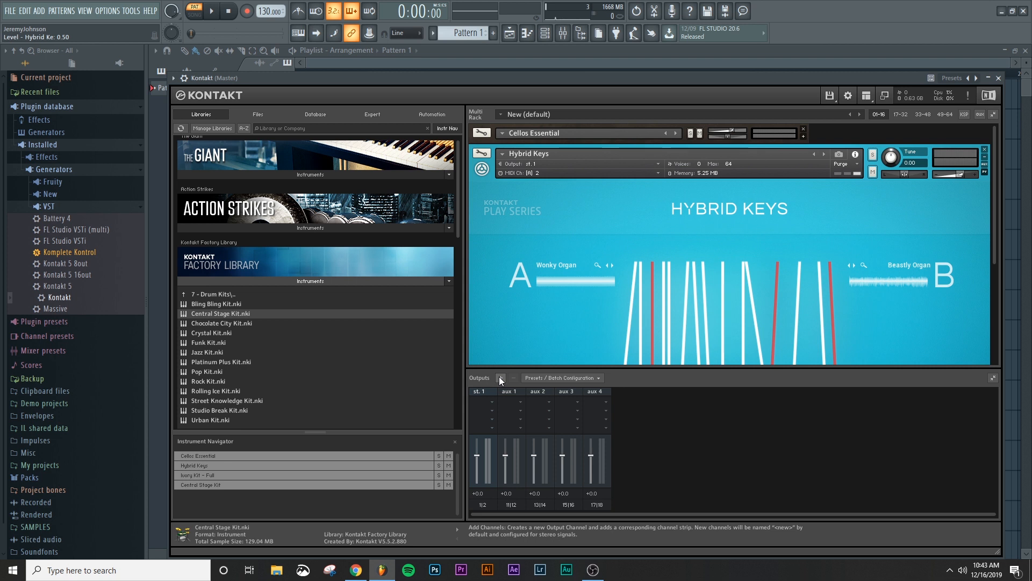
pyautogui.click(501, 377)
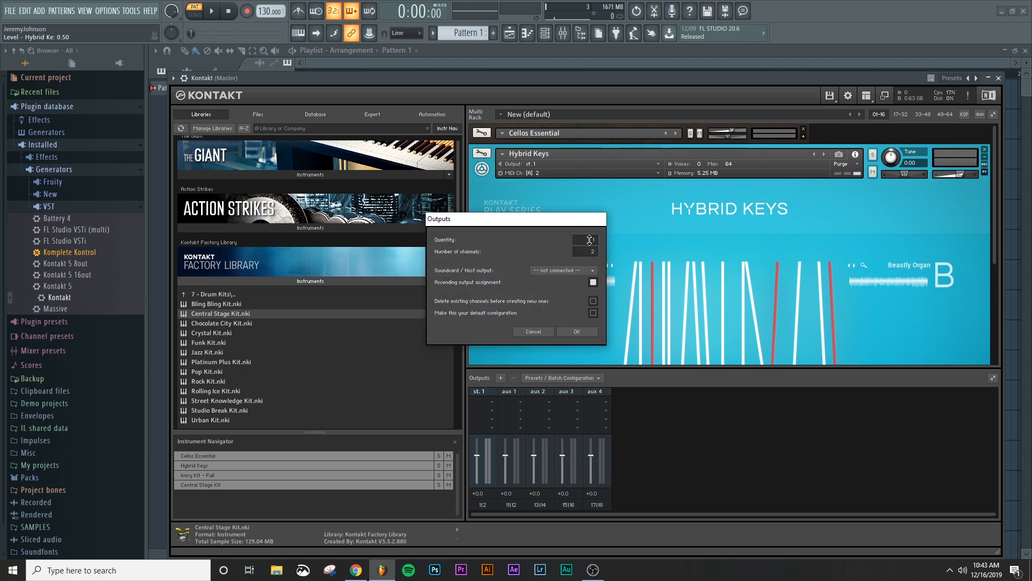
pyautogui.click(590, 238)
pyautogui.write('3')
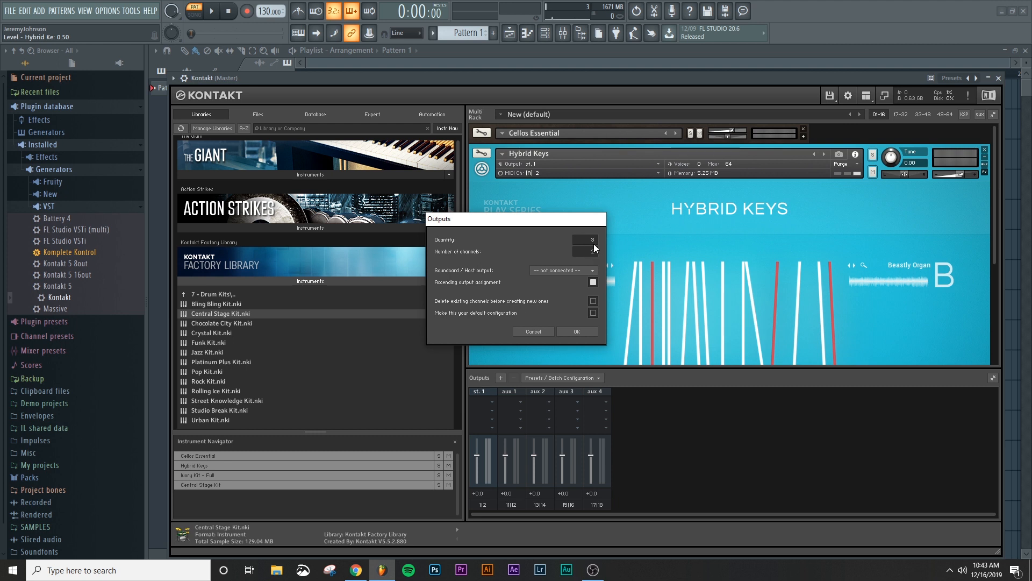
pyautogui.click(562, 270)
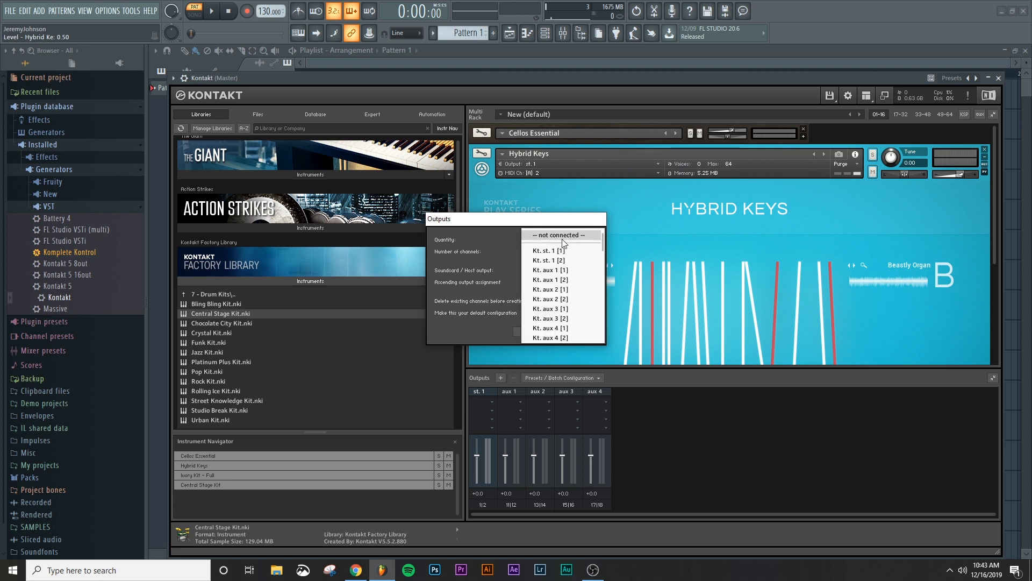
pyautogui.moveTo(548, 259)
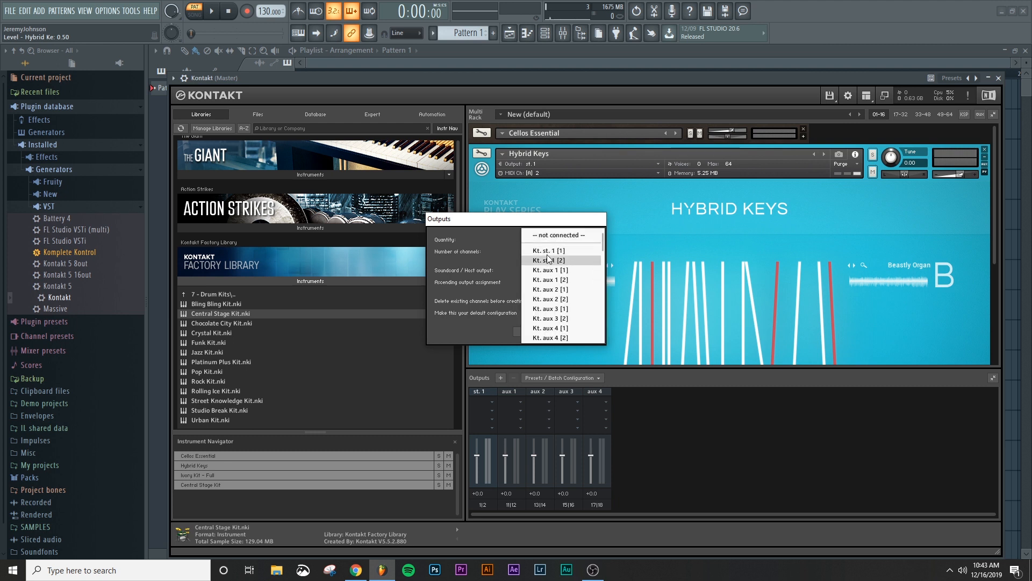
pyautogui.click(549, 269)
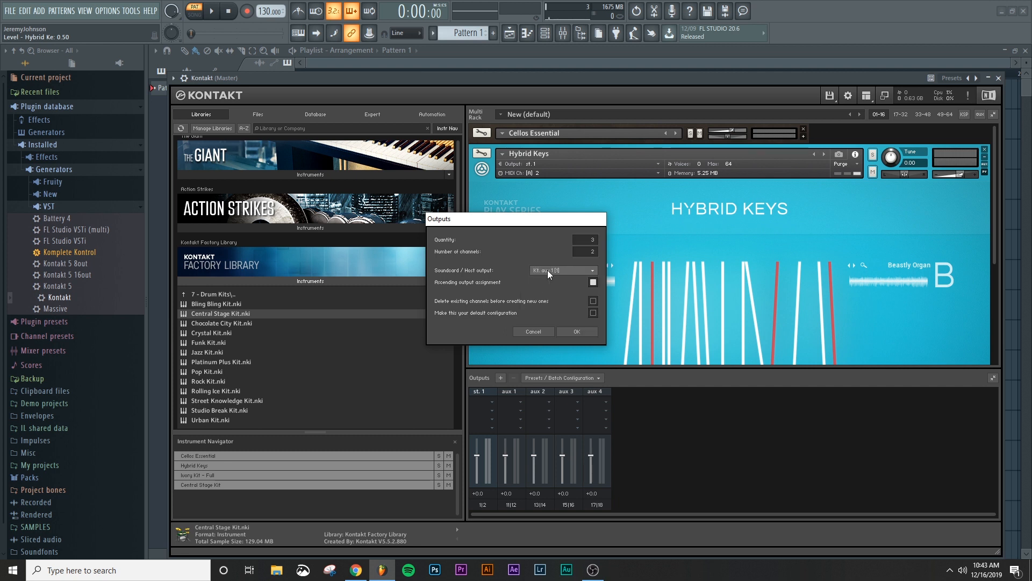
pyautogui.click(562, 270)
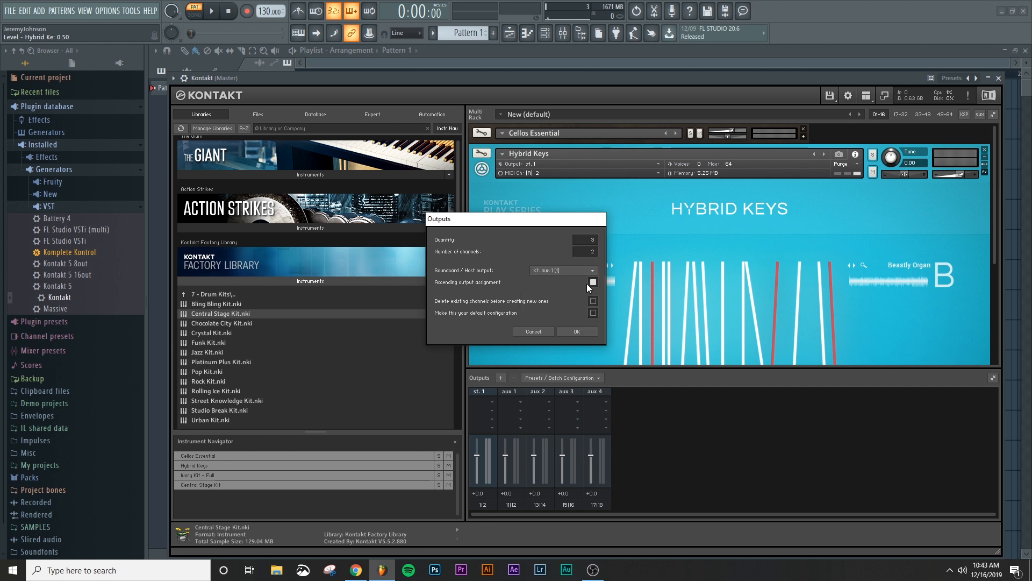
pyautogui.click(576, 332)
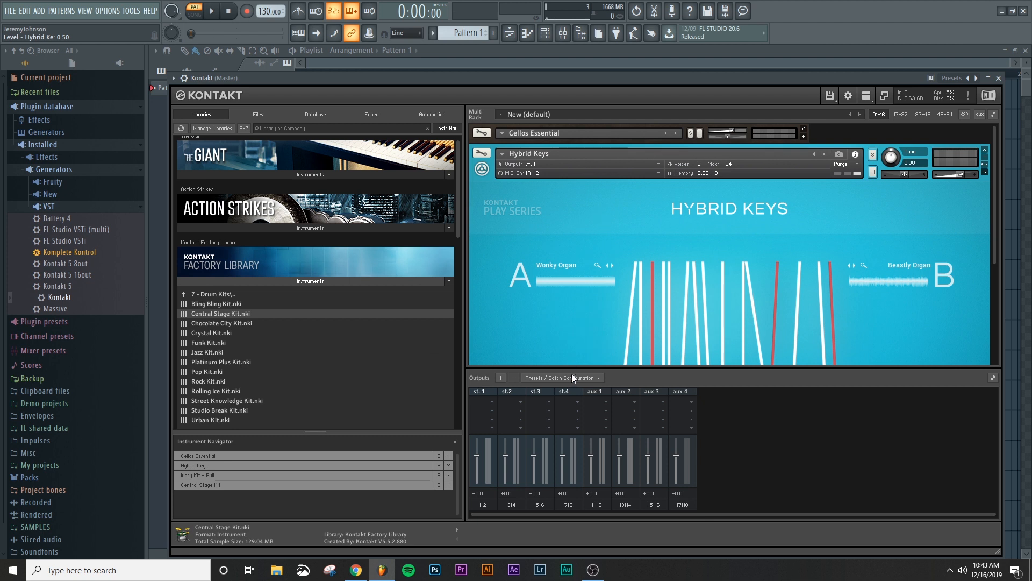
pyautogui.moveTo(486, 501)
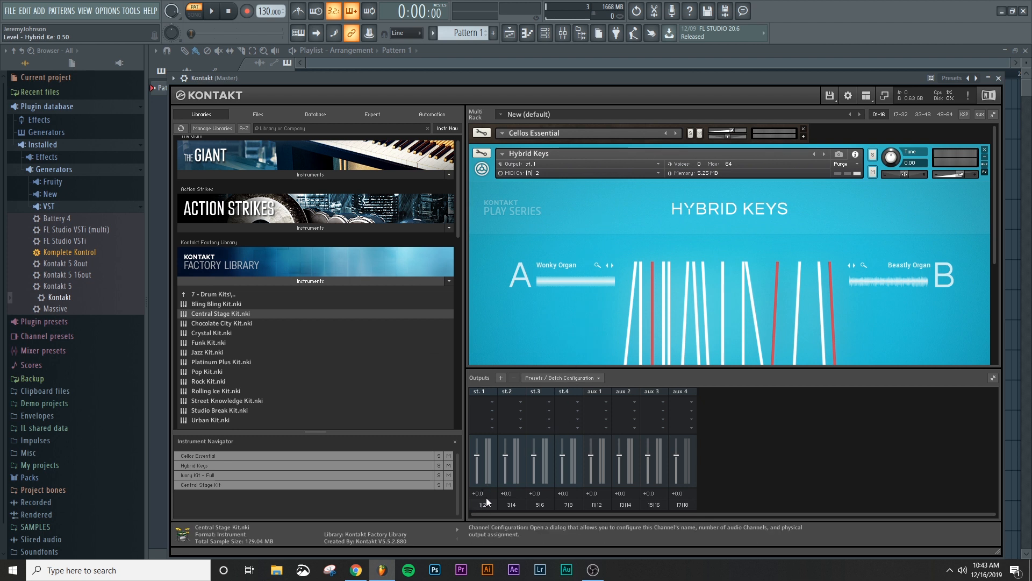
pyautogui.moveTo(535, 510)
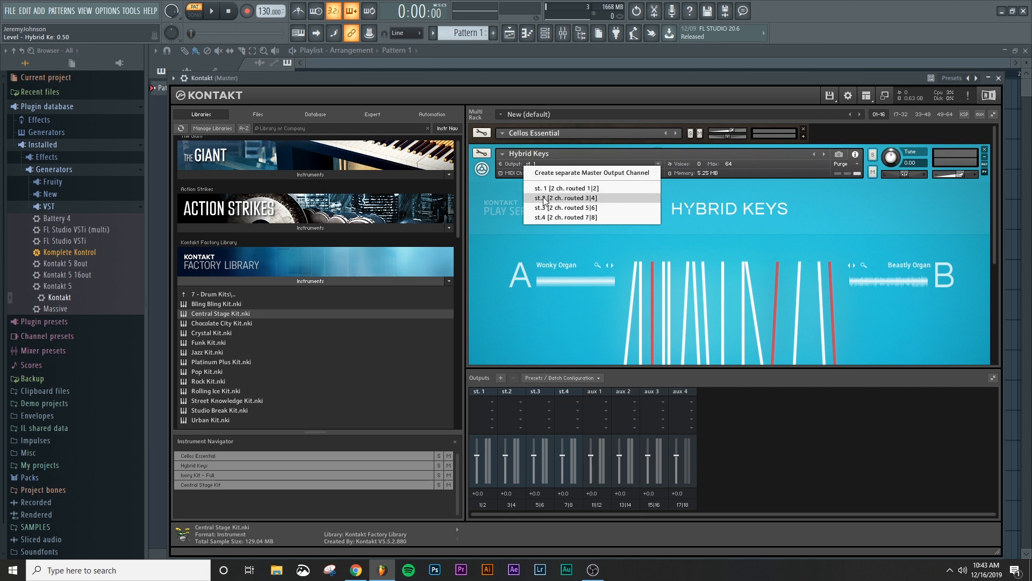
# Step: Route Hybrid Keys to st.2, Ivory Kit – Full to st.3 and Central Stage Kit to st.4
pyautogui.click(565, 197)
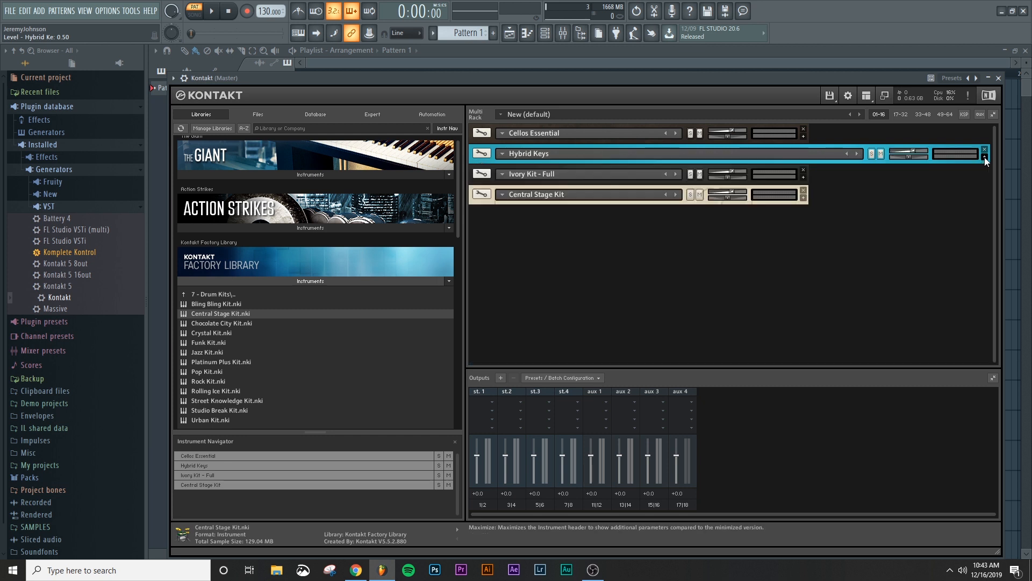
pyautogui.click(985, 158)
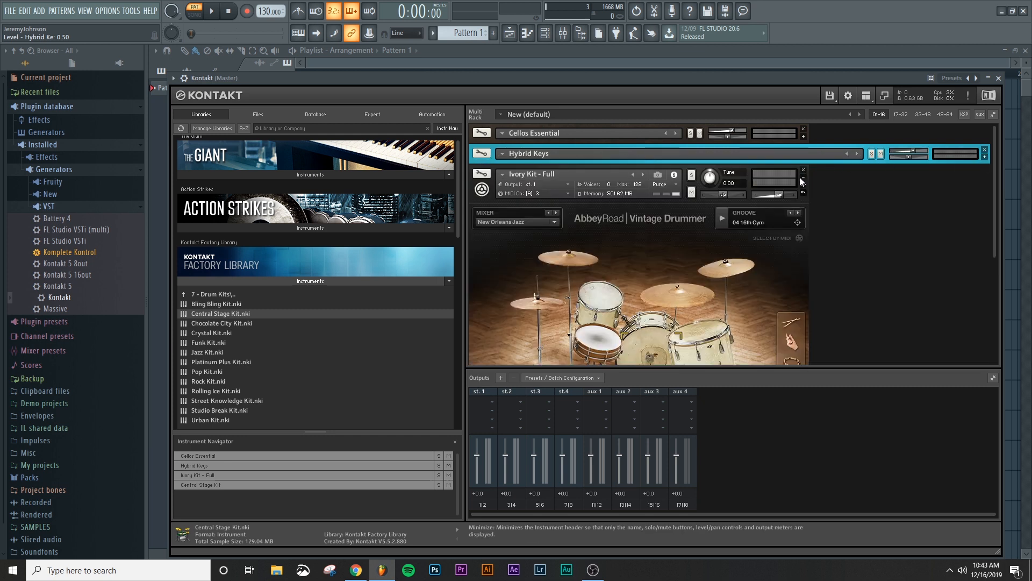
pyautogui.click(533, 185)
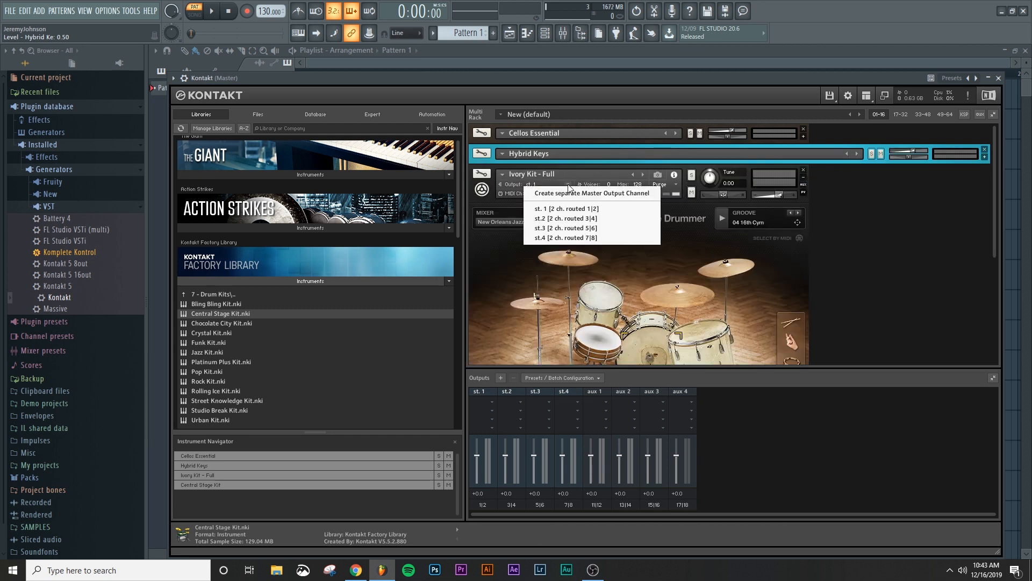
pyautogui.click(564, 217)
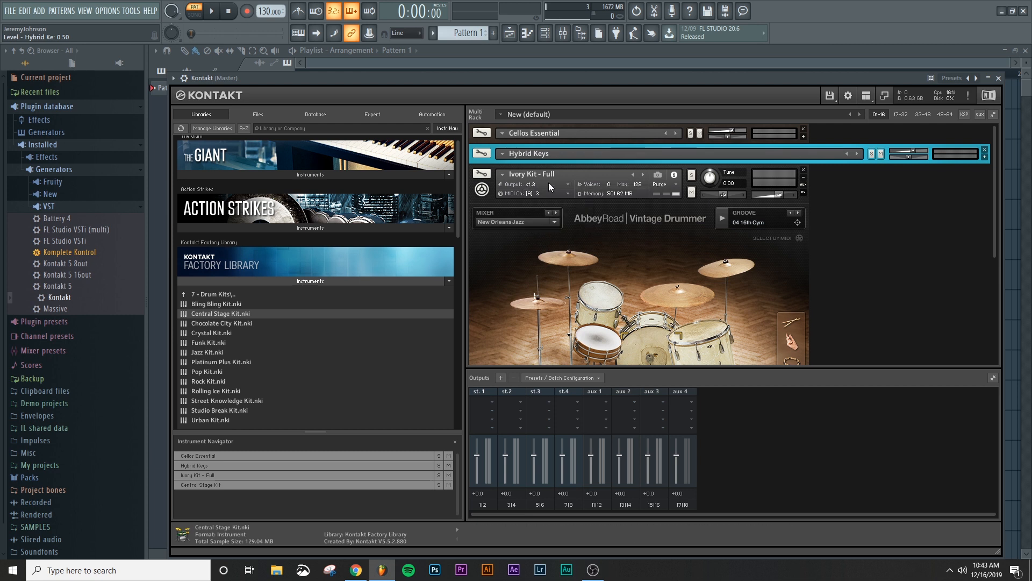
pyautogui.moveTo(827, 181)
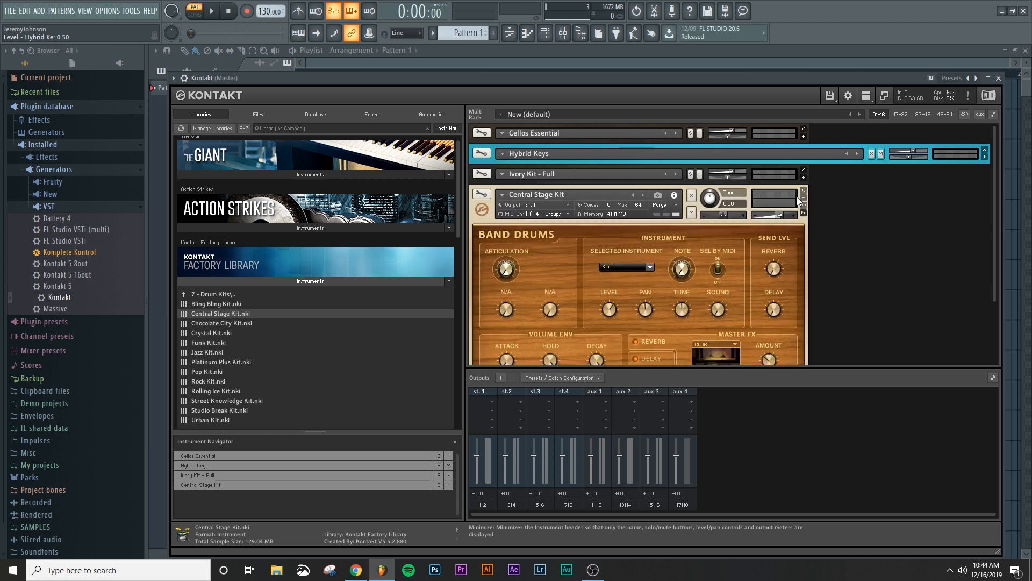
pyautogui.click(530, 205)
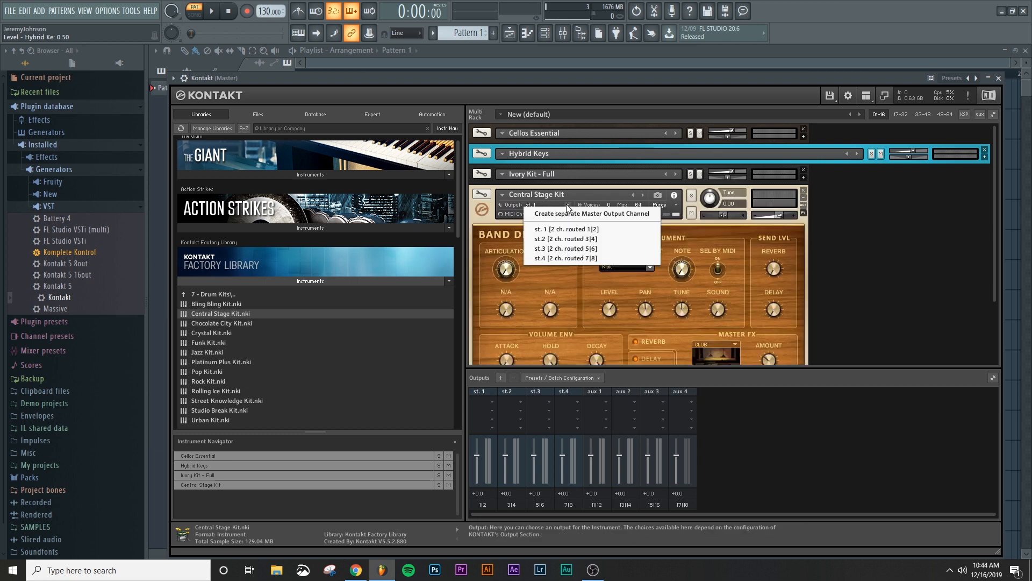
pyautogui.click(565, 258)
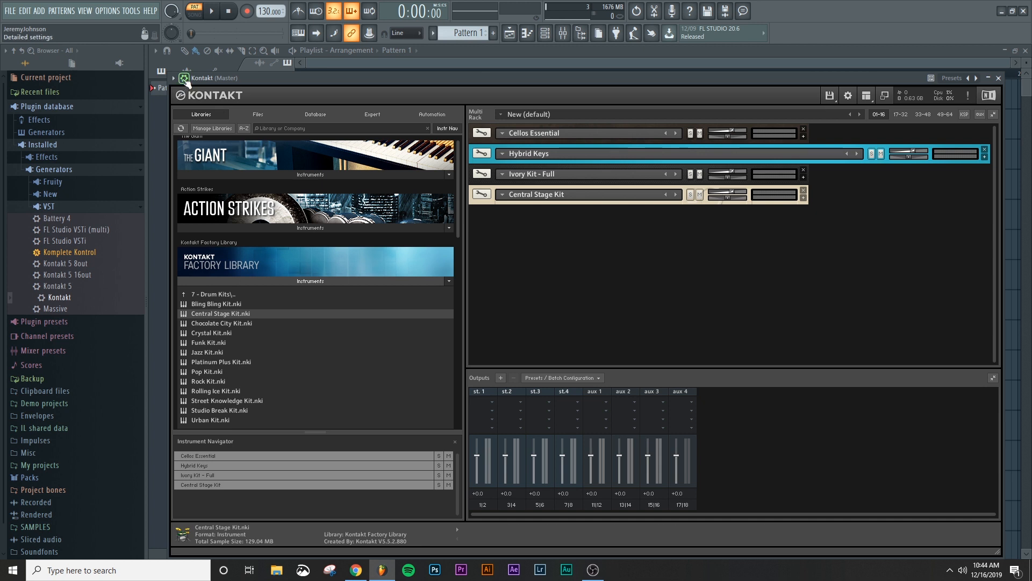
# Step: Show the Kontakt wrapper's Settings page with its MIDI port and GUI options
pyautogui.click(205, 97)
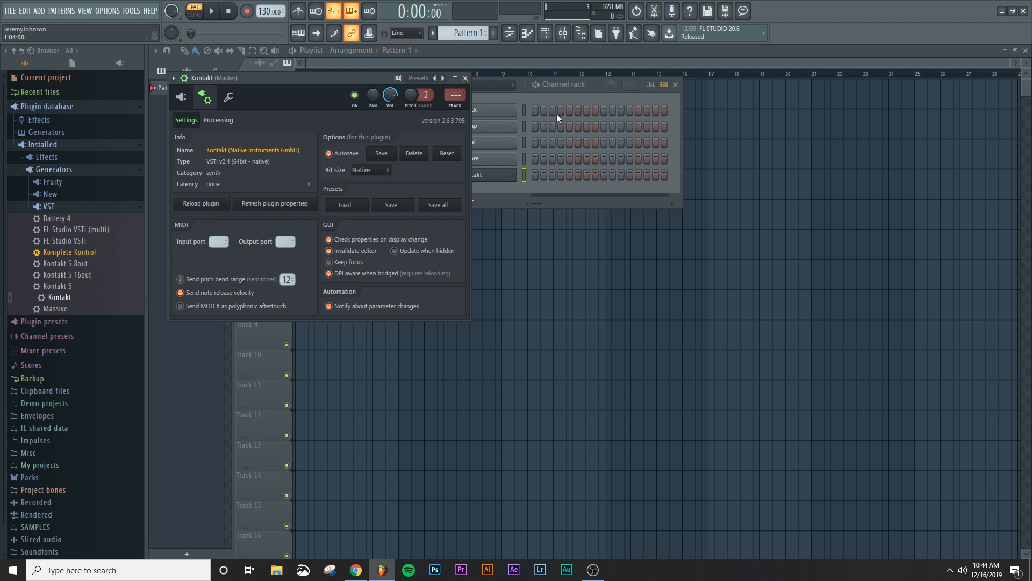
pyautogui.moveTo(217, 242)
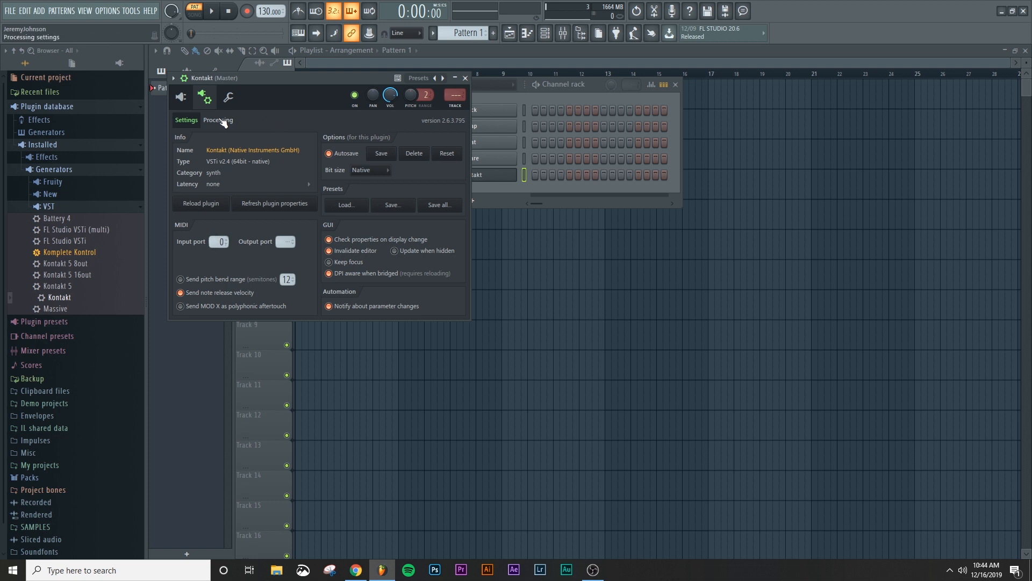
# Step: Map Kontakt output pairs 1–4 to mixer tracks 1–4 and put the plugin on insert 5
pyautogui.click(218, 120)
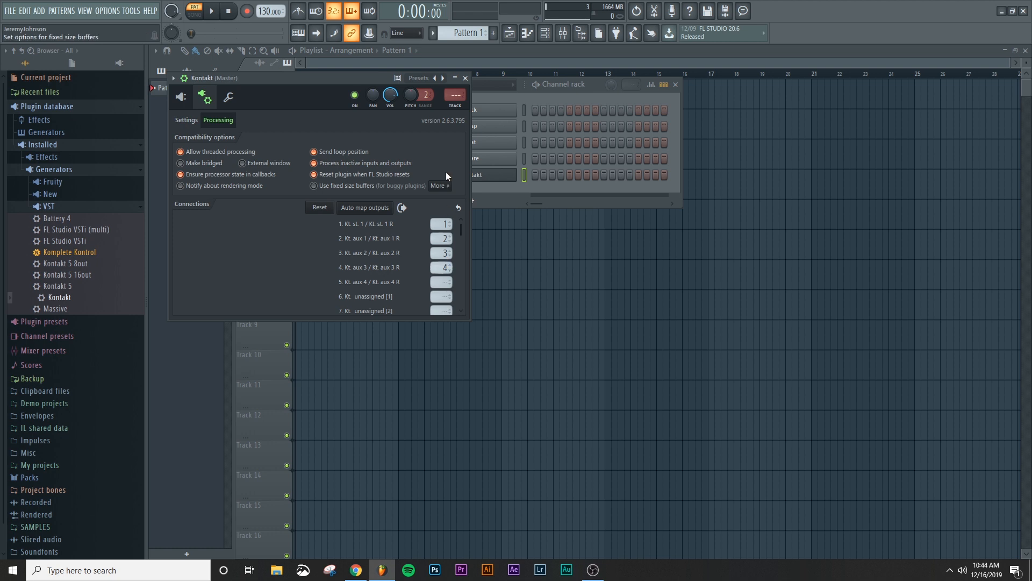
pyautogui.click(454, 95)
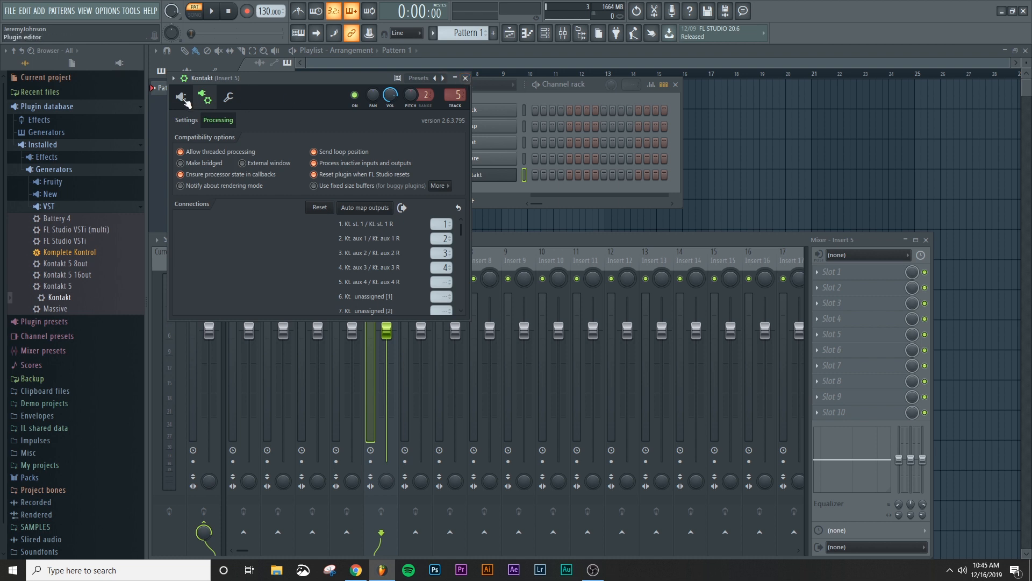
# Step: Expand Central Stage Kit in Kontakt and enter Edit mode to list its drum groups
pyautogui.click(183, 97)
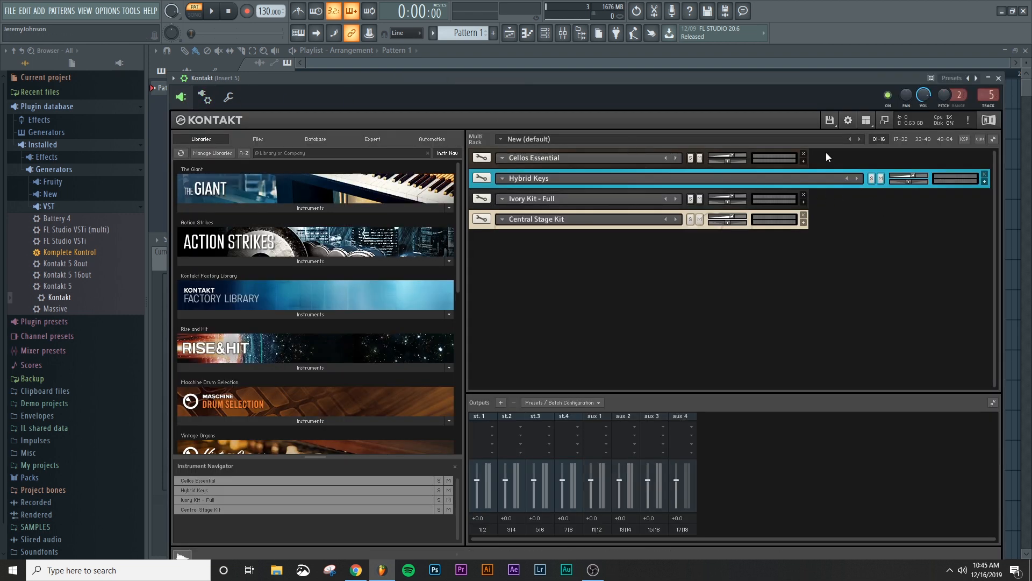
pyautogui.moveTo(802, 163)
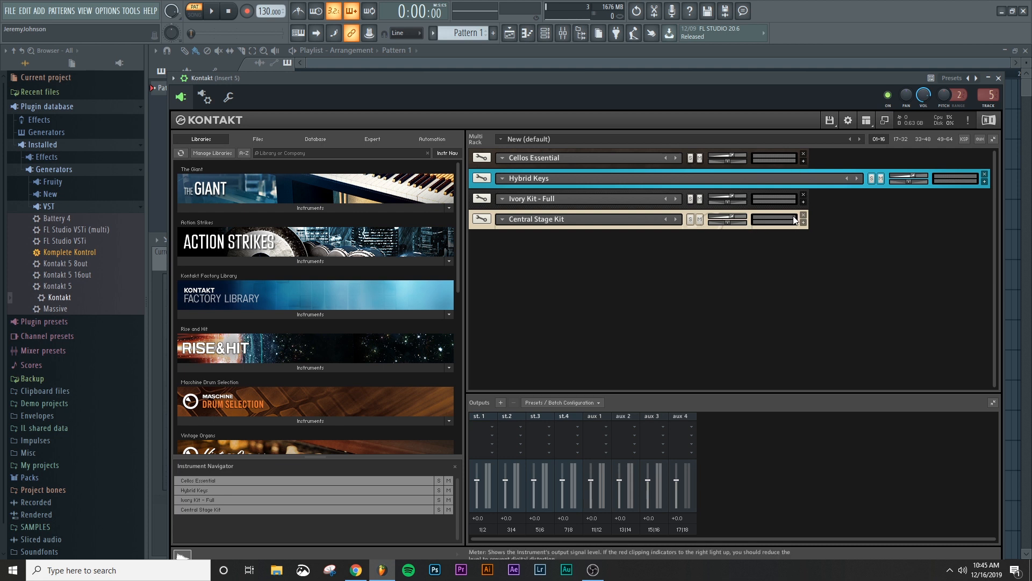
pyautogui.click(502, 219)
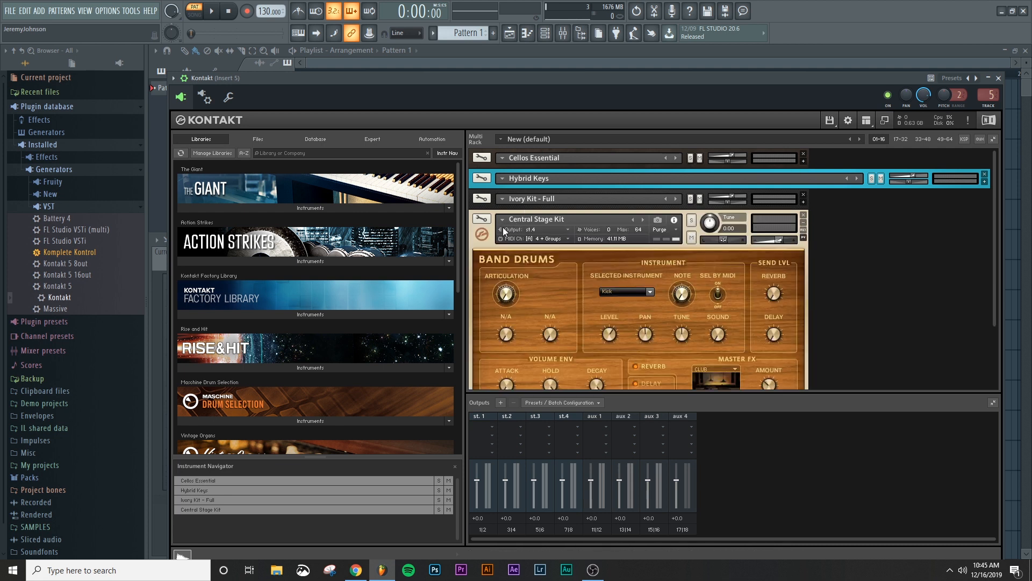
pyautogui.moveTo(553, 238)
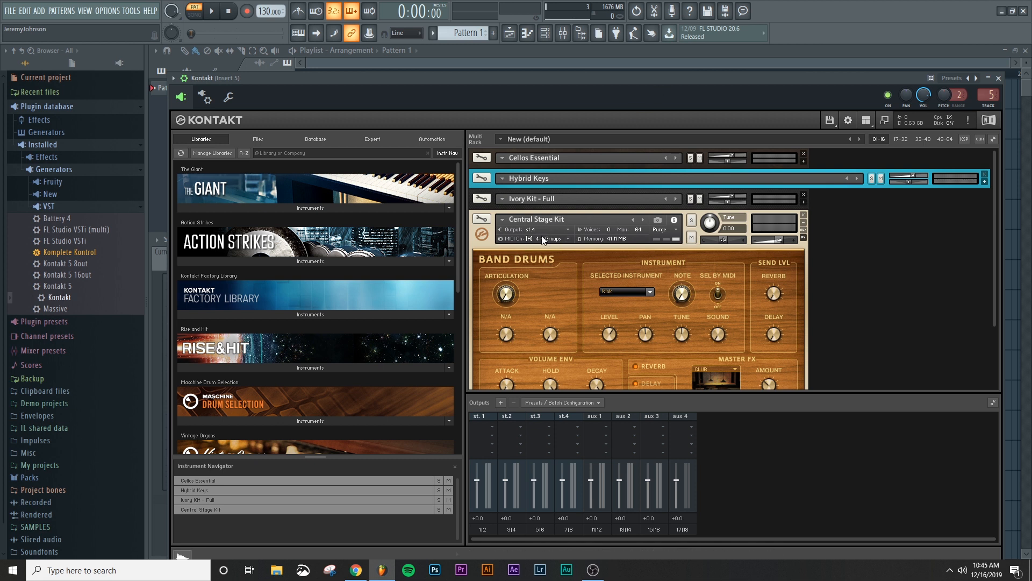
pyautogui.moveTo(544, 239)
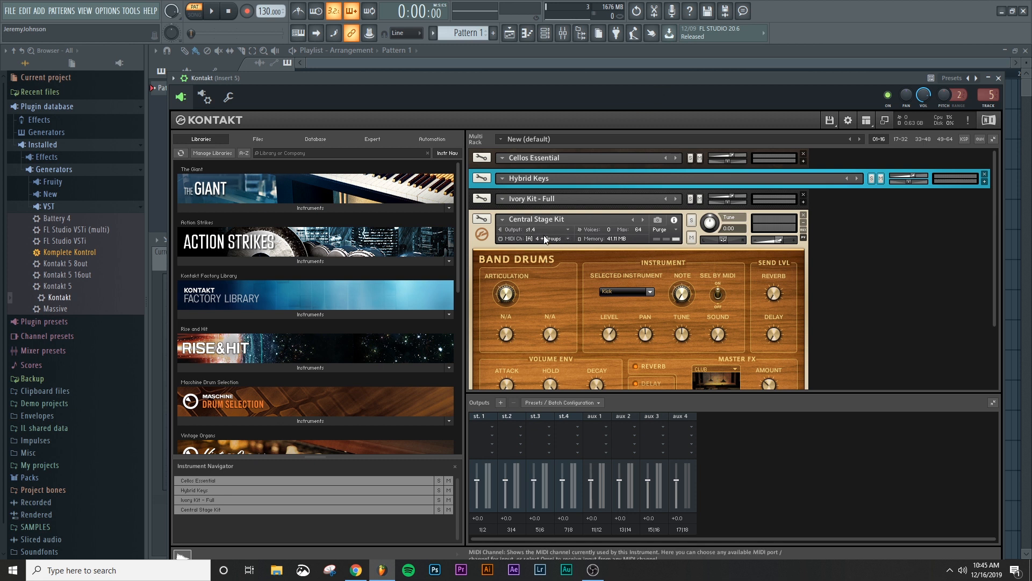
pyautogui.moveTo(500, 220)
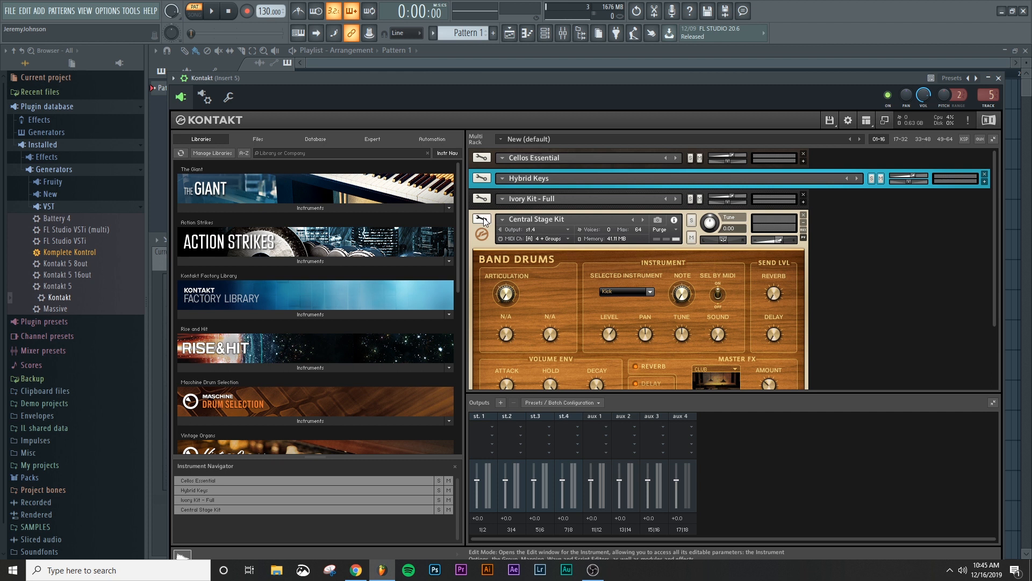
pyautogui.click(865, 121)
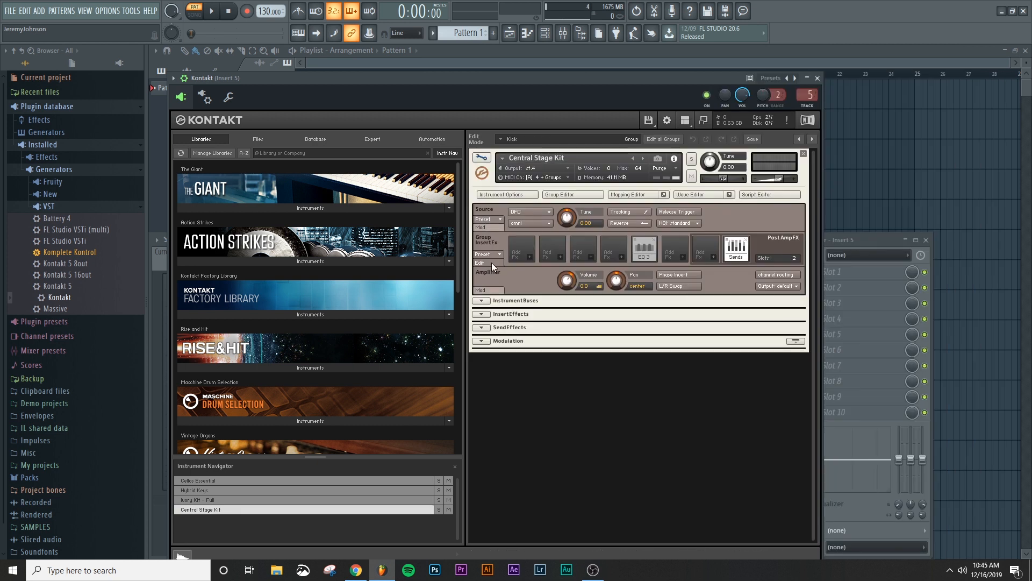
pyautogui.click(558, 194)
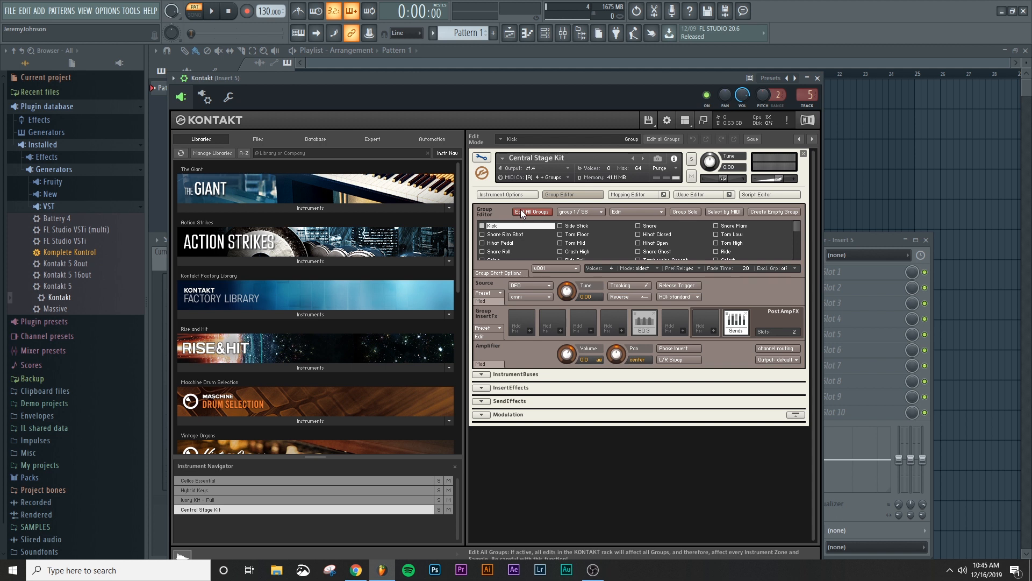
# Step: With Edit All Groups on, set Source MIDI to default (instrument), then turn Edit All Groups off
pyautogui.click(531, 212)
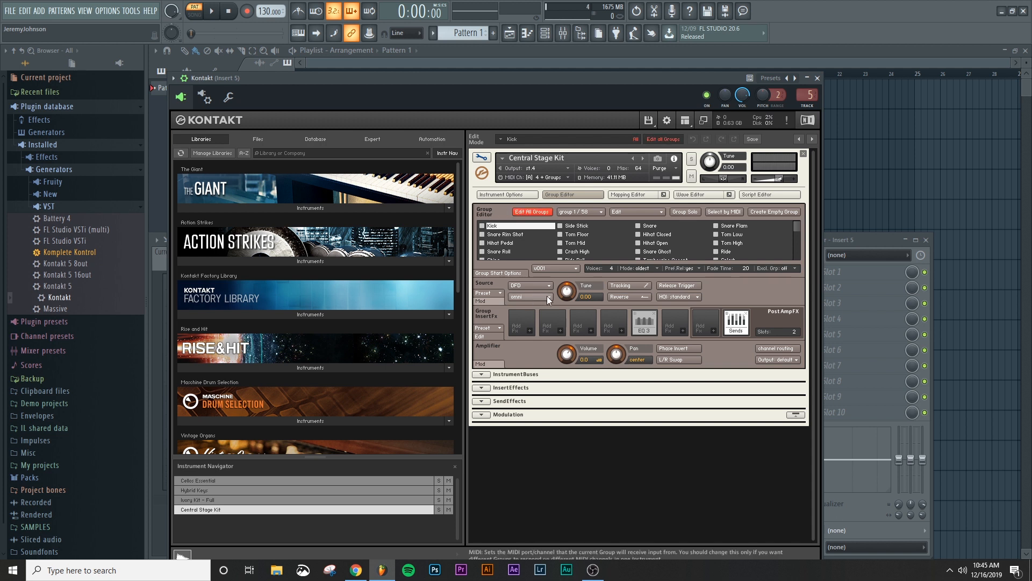
pyautogui.click(533, 296)
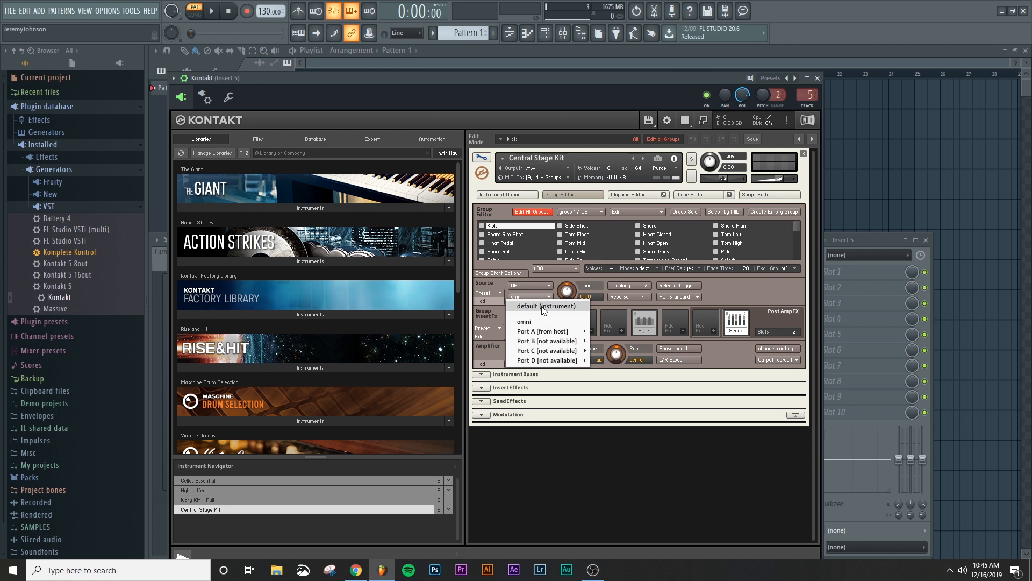
pyautogui.click(545, 306)
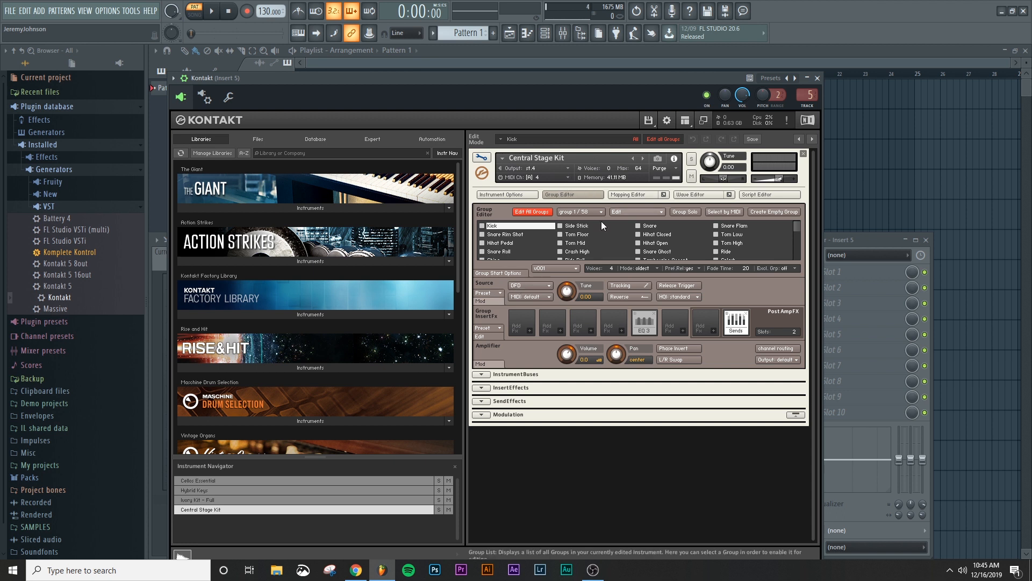
pyautogui.moveTo(531, 212)
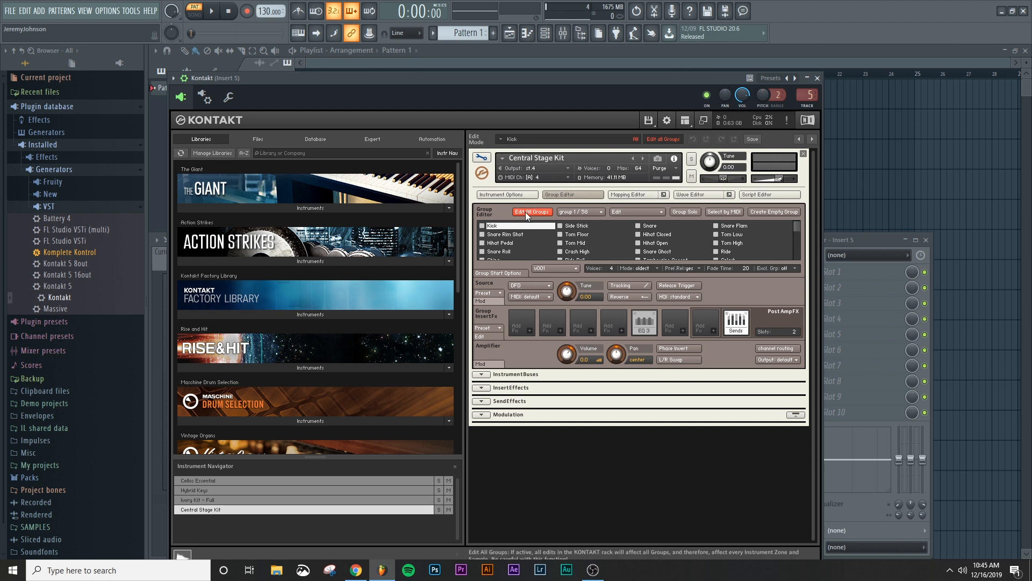
pyautogui.click(531, 212)
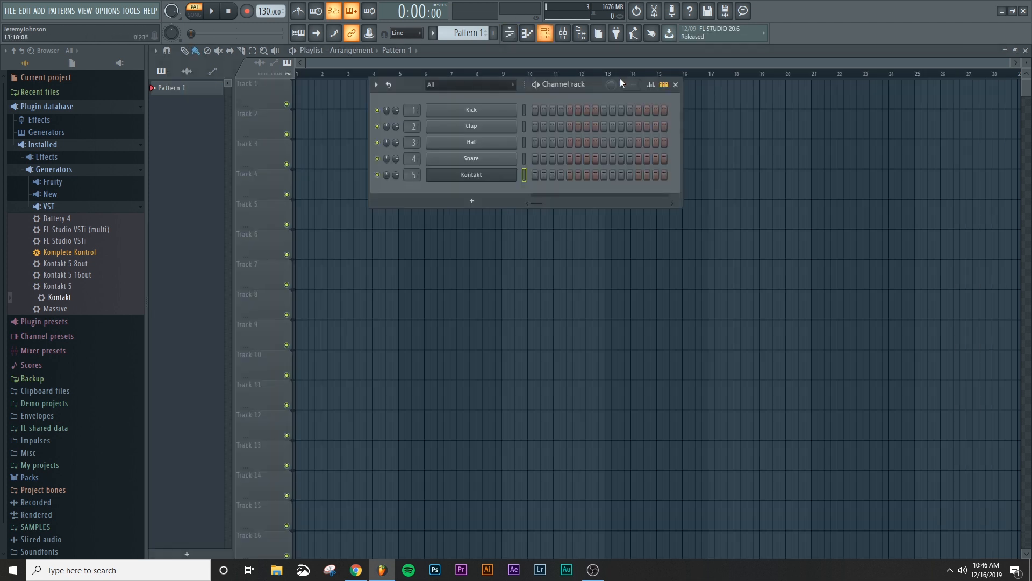
# Step: Add a MIDI Out channel, clone it three times, and reopen Kontakt's window
pyautogui.click(472, 201)
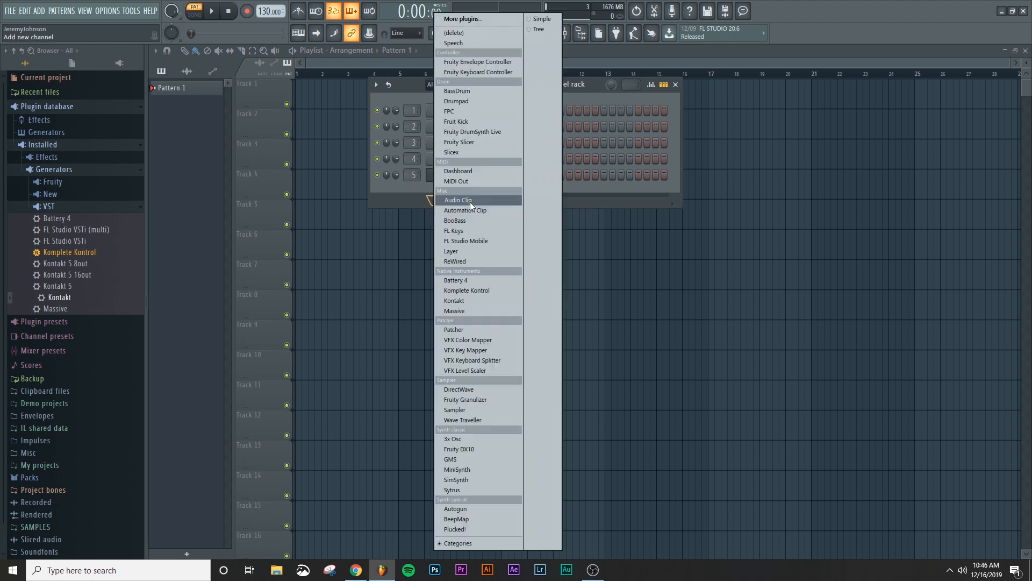
pyautogui.click(456, 181)
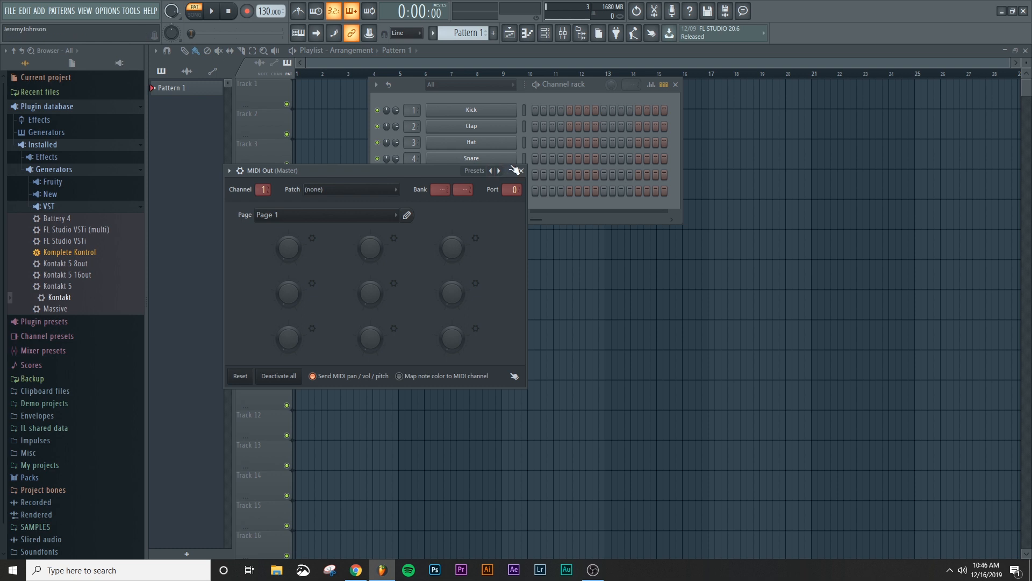
pyautogui.rightClick(471, 190)
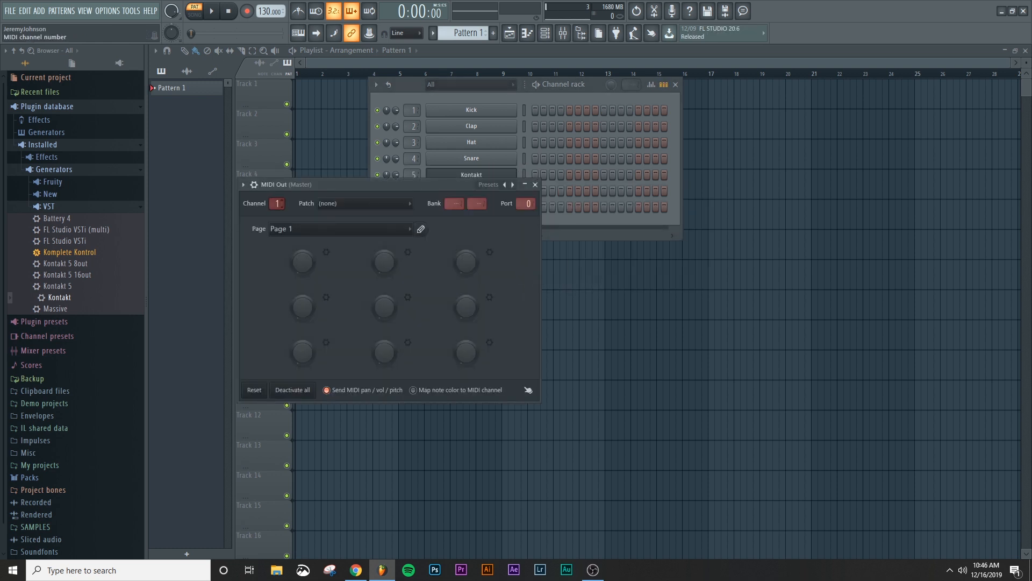
pyautogui.rightClick(471, 207)
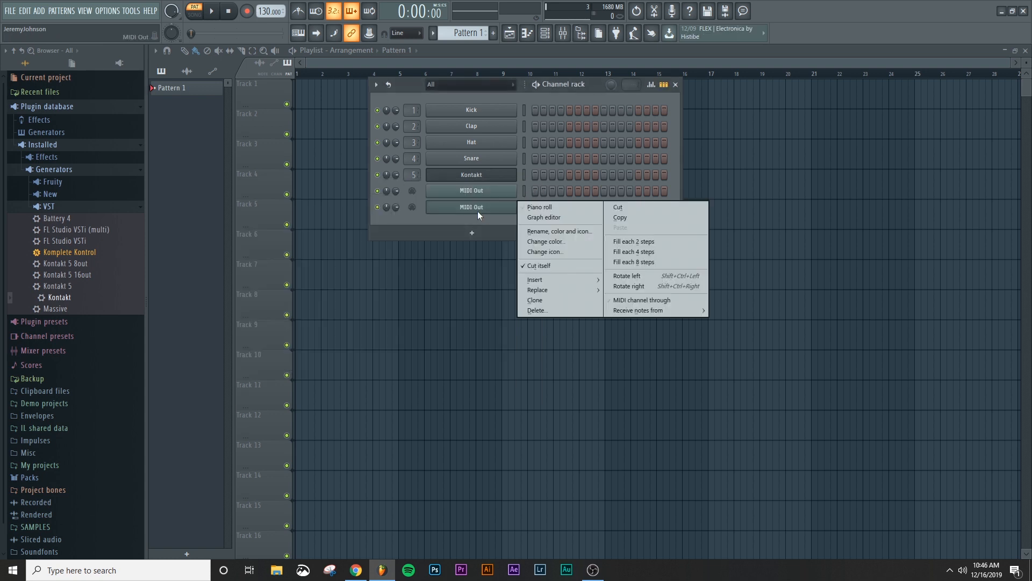
pyautogui.moveTo(535, 300)
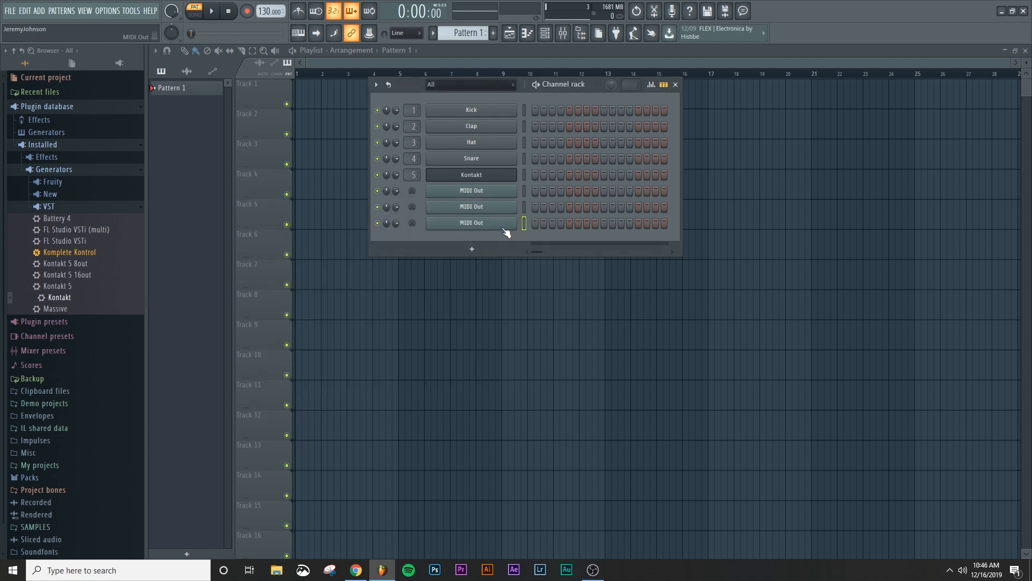
pyautogui.rightClick(471, 223)
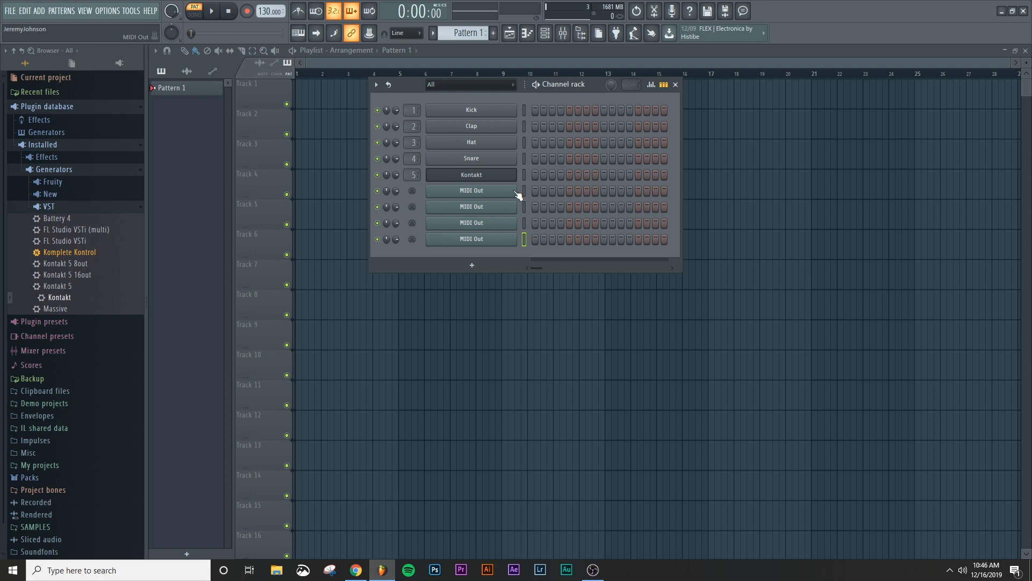
pyautogui.click(471, 173)
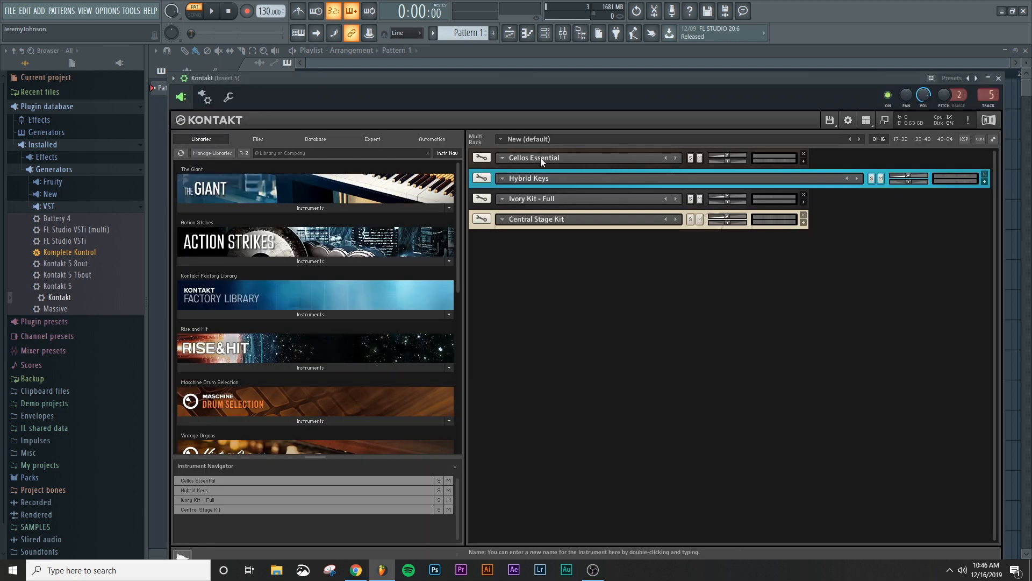
pyautogui.moveTo(628, 150)
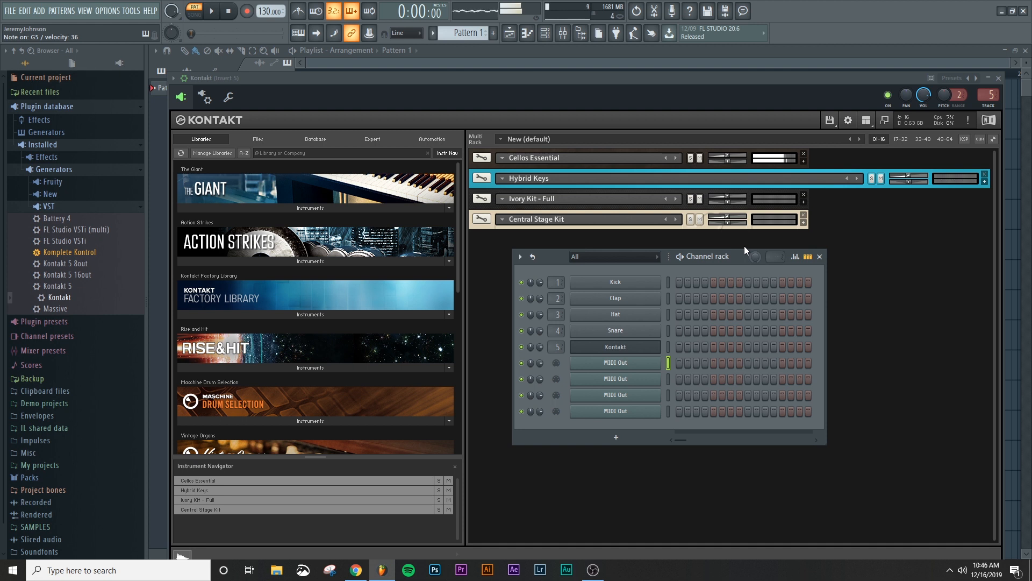
pyautogui.moveTo(700, 178)
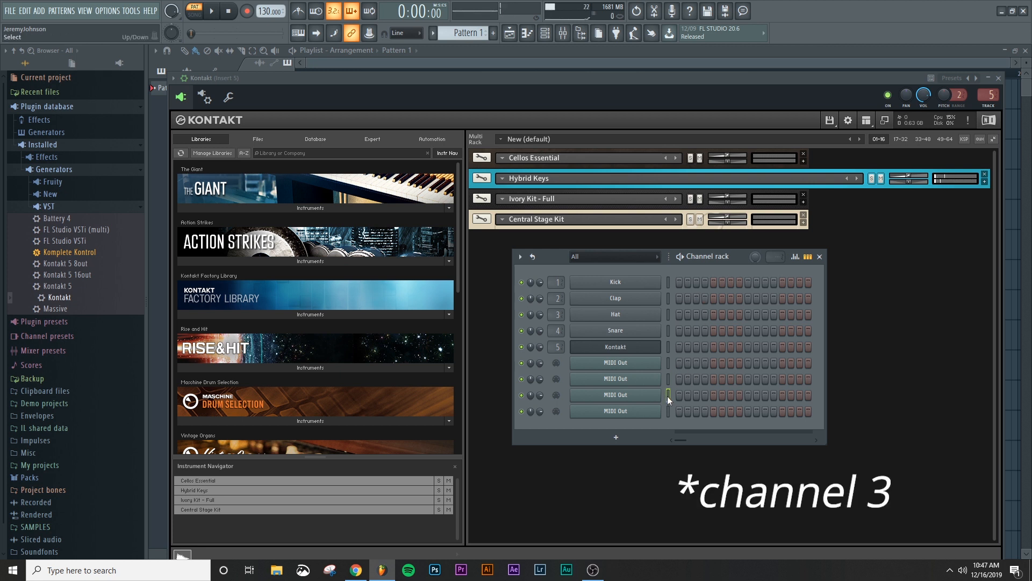
pyautogui.moveTo(650, 200)
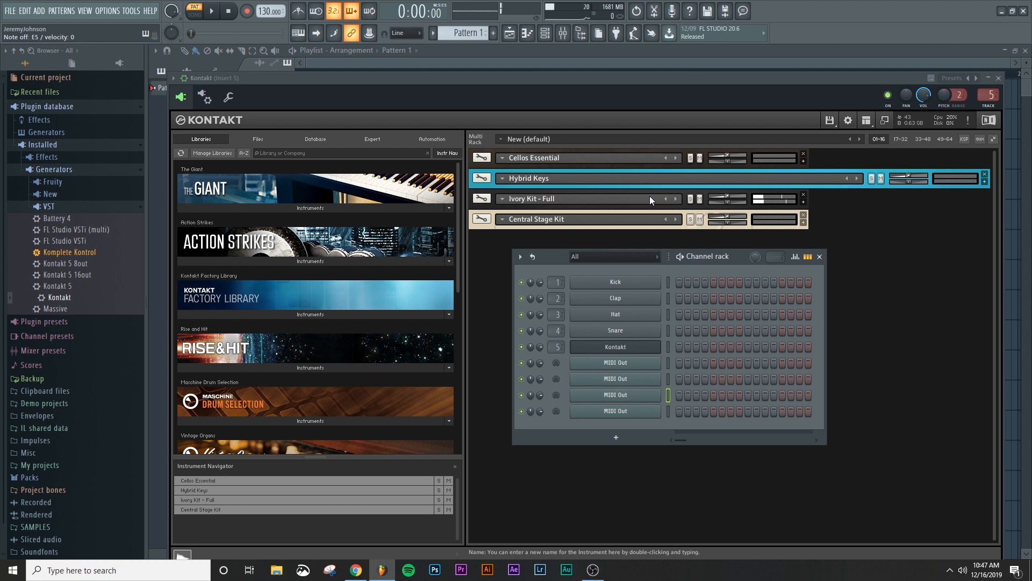
pyautogui.moveTo(669, 413)
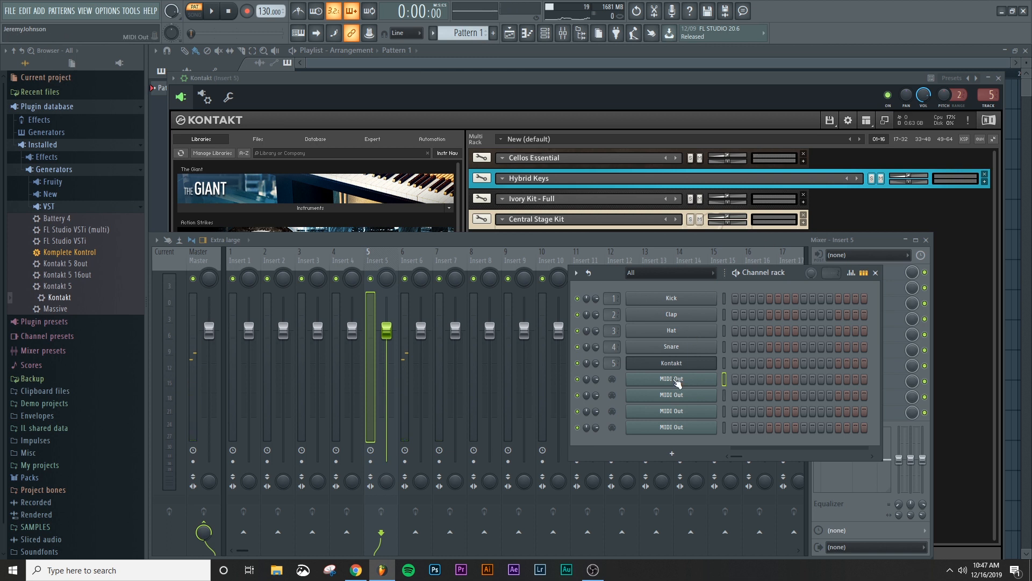
# Step: Rename the first two MIDI Out channels to Strings and Hybrid Keys
pyautogui.rightClick(671, 378)
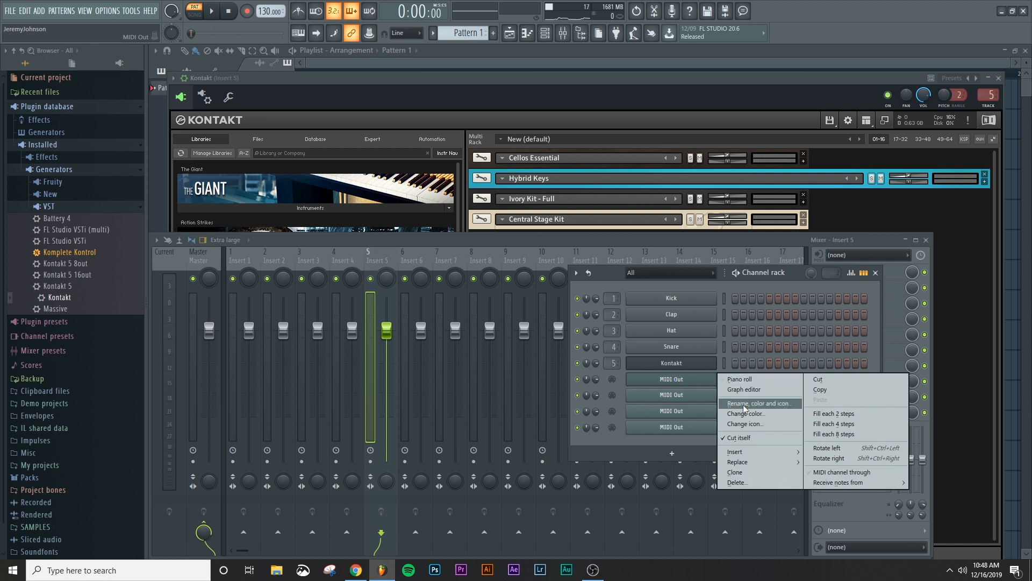
pyautogui.click(760, 403)
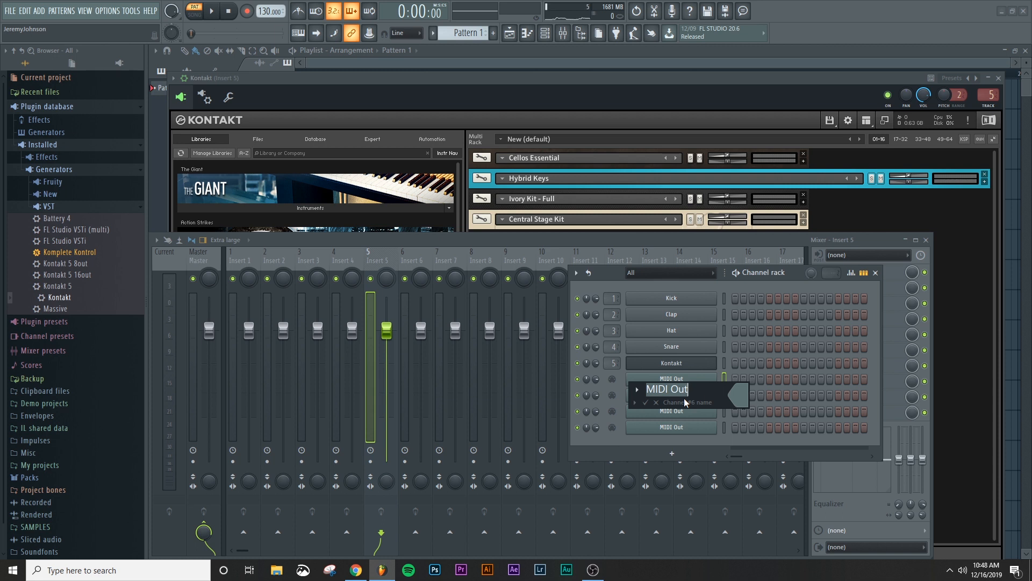
pyautogui.write('Strings')
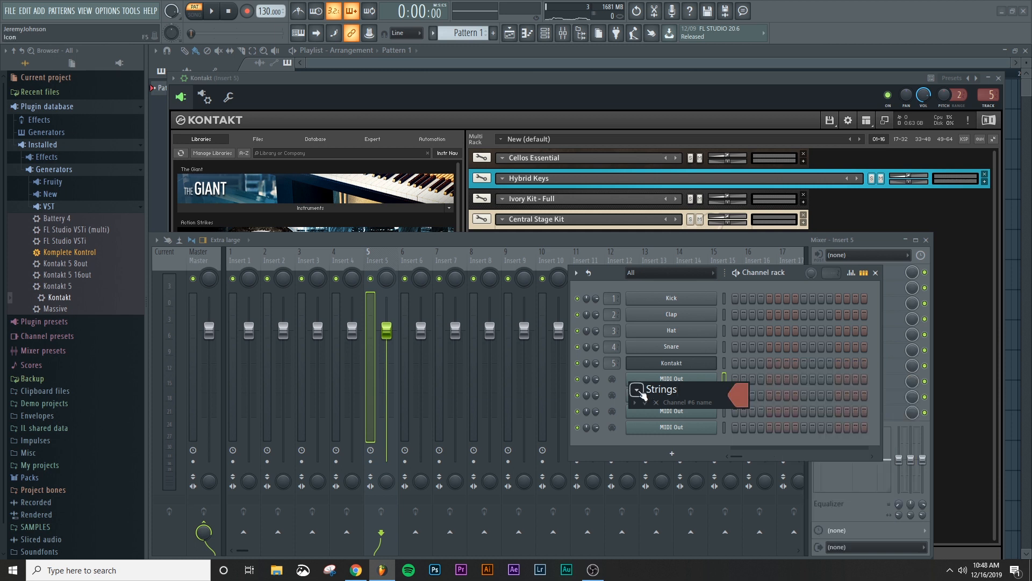
pyautogui.click(671, 379)
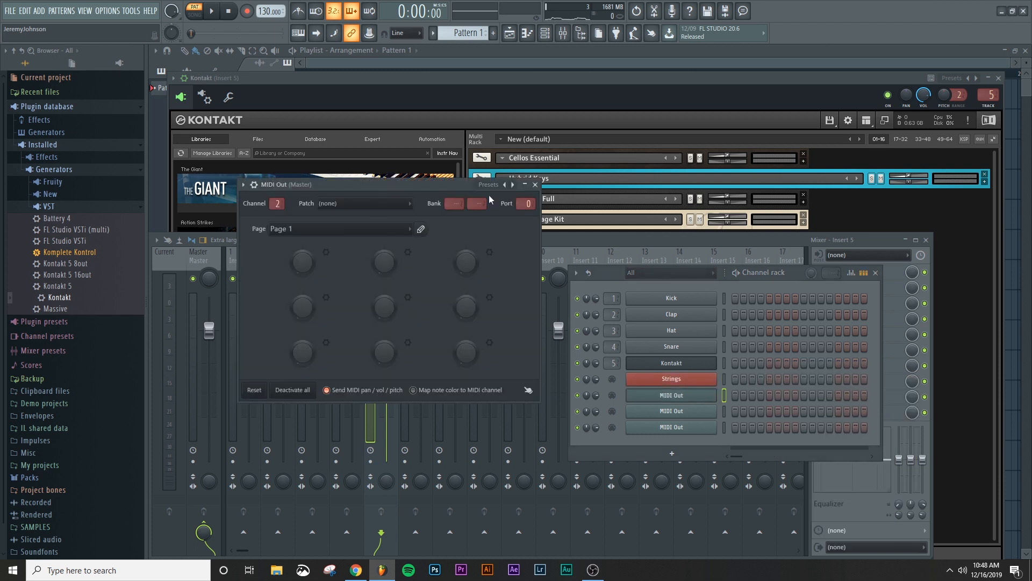
pyautogui.rightClick(670, 394)
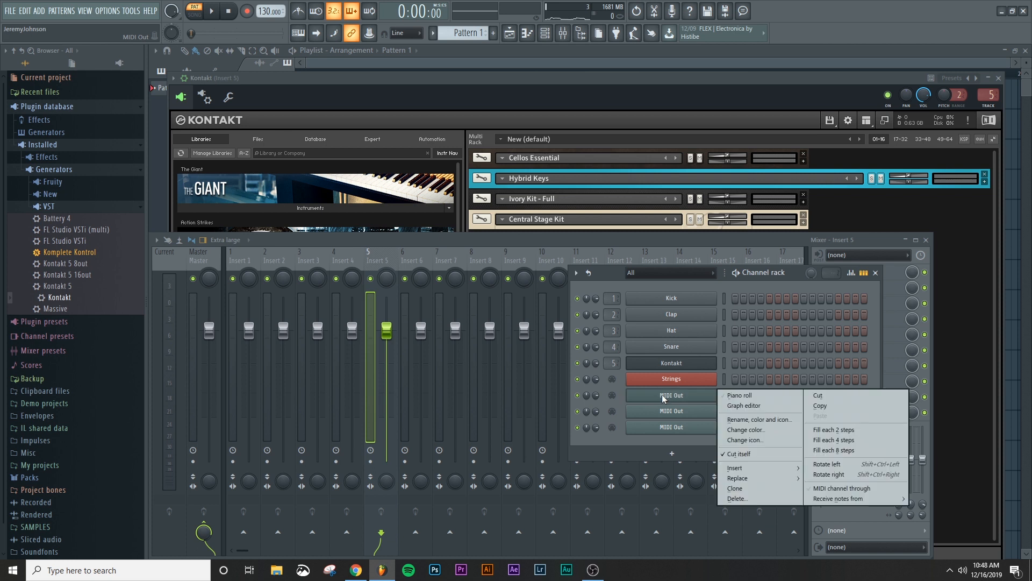
pyautogui.moveTo(742, 420)
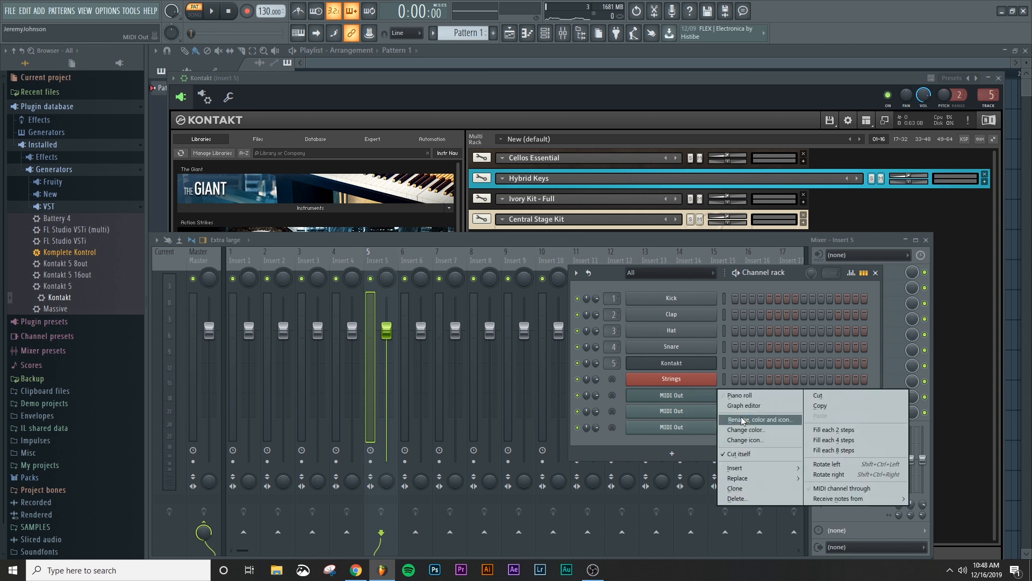
pyautogui.click(759, 420)
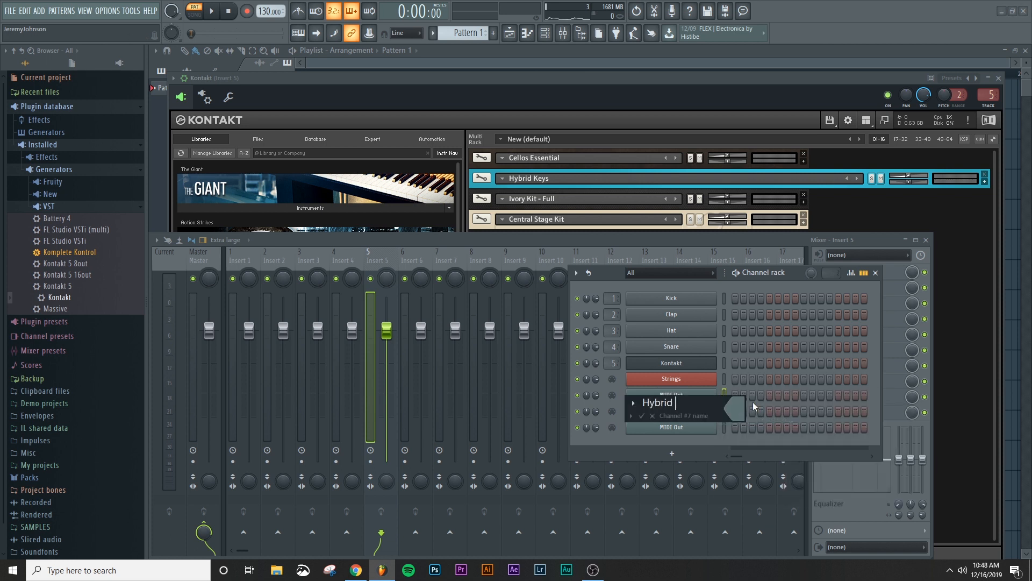
pyautogui.write('Keys')
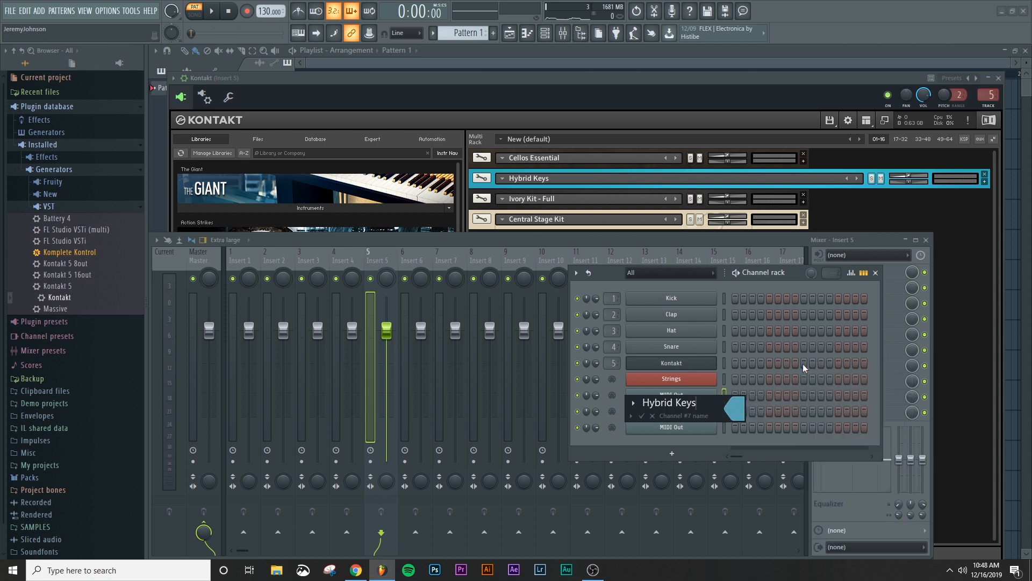
# Step: Rename the third and fourth MIDI Out channels to Ivory Kit and Central Stage
pyautogui.rightClick(670, 395)
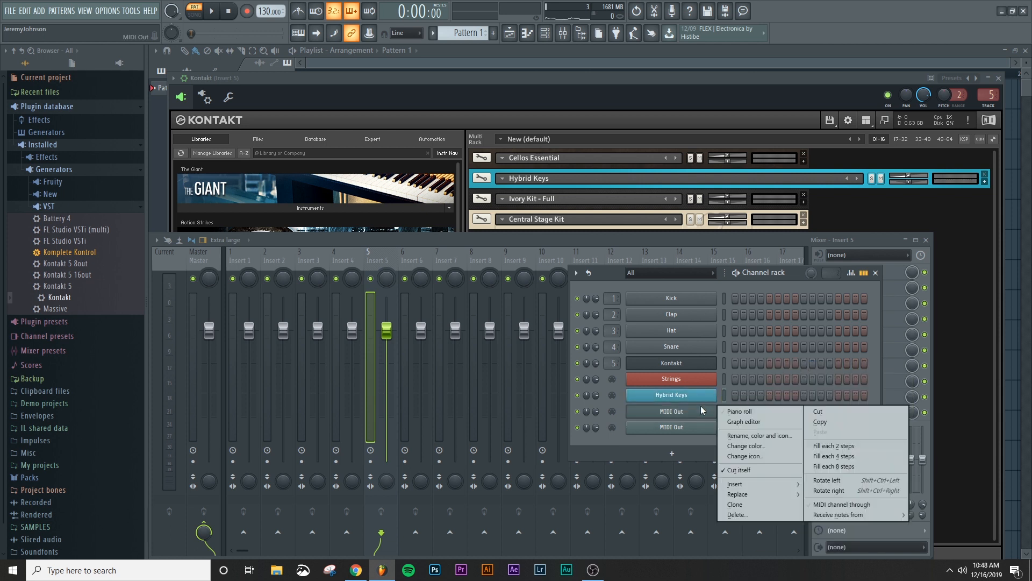
pyautogui.moveTo(759, 435)
pyautogui.write('iv')
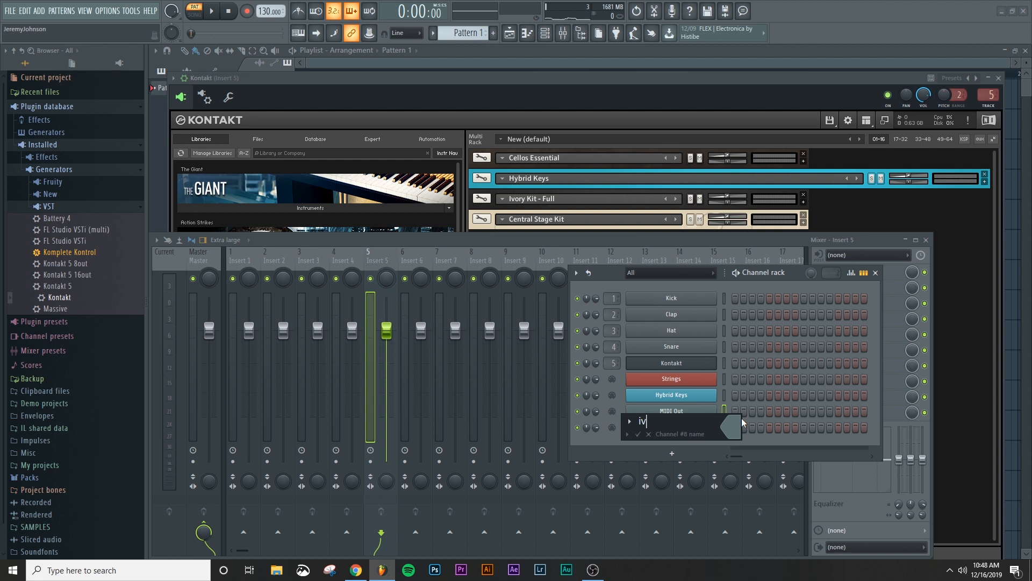
pyautogui.write('Ivory Kit')
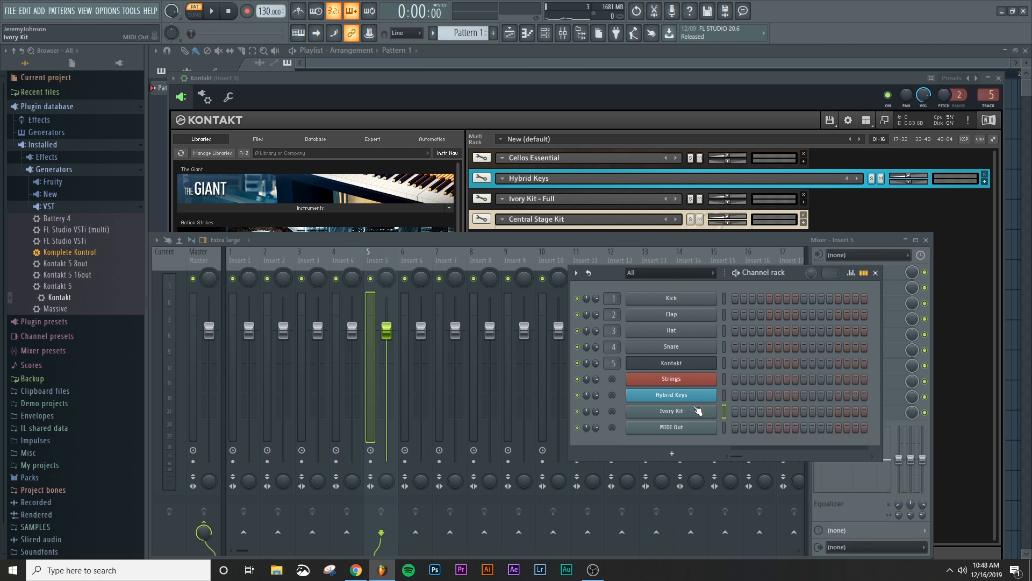
pyautogui.rightClick(671, 410)
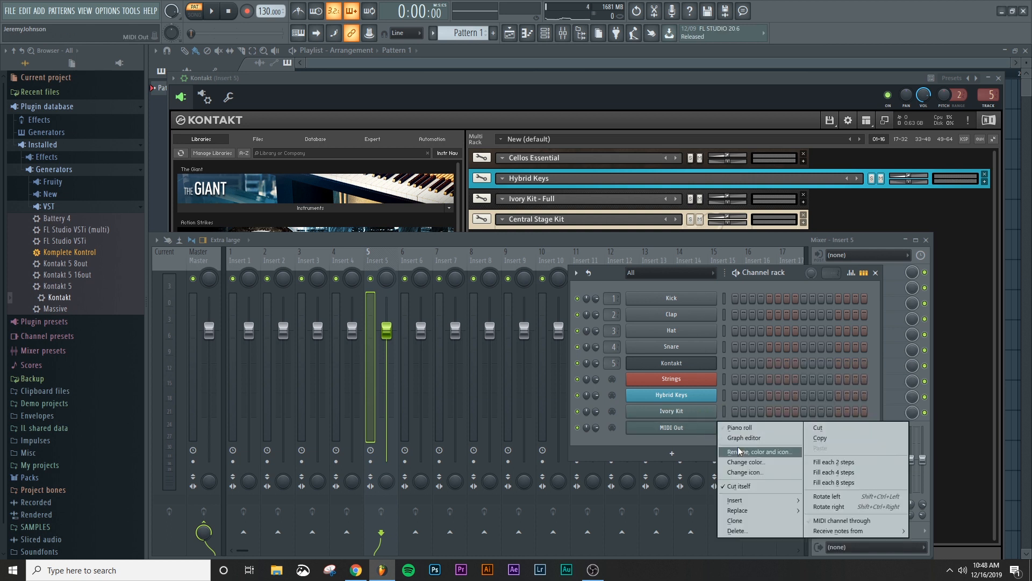
pyautogui.click(756, 451)
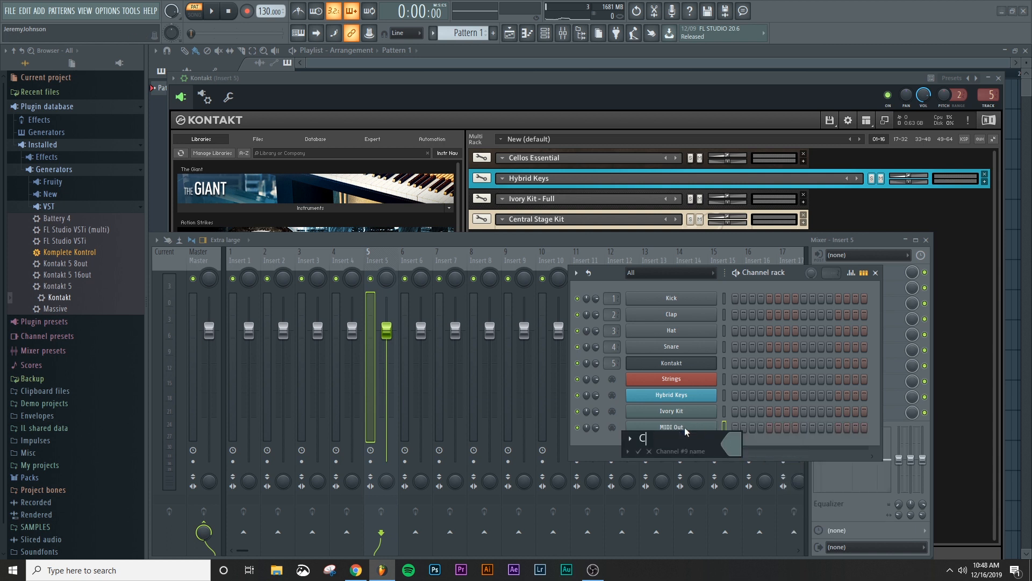
pyautogui.write('entral Stage')
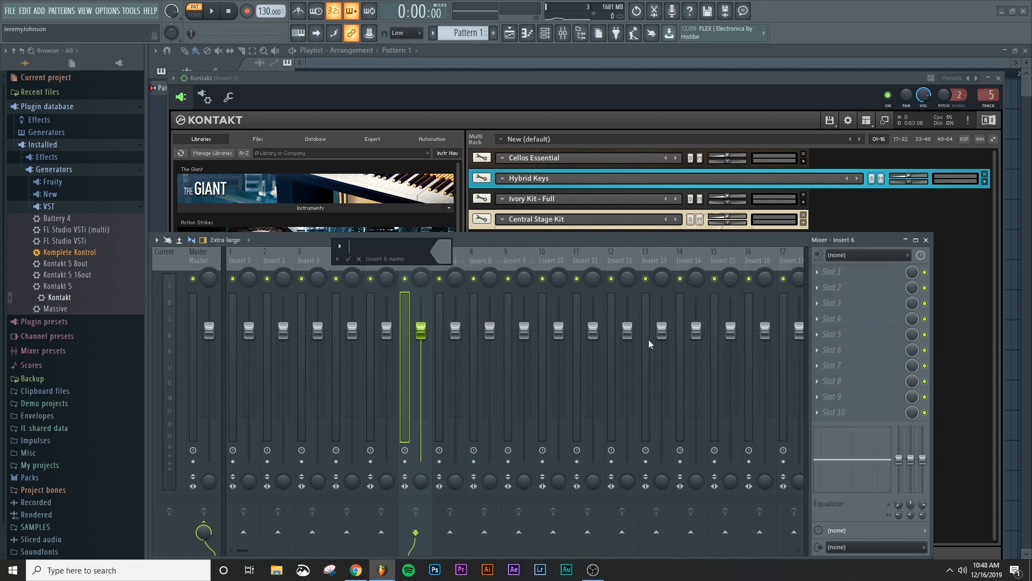
# Step: Name mixer inserts 6 and 7 Strings and Hybrid Keys
pyautogui.write('String')
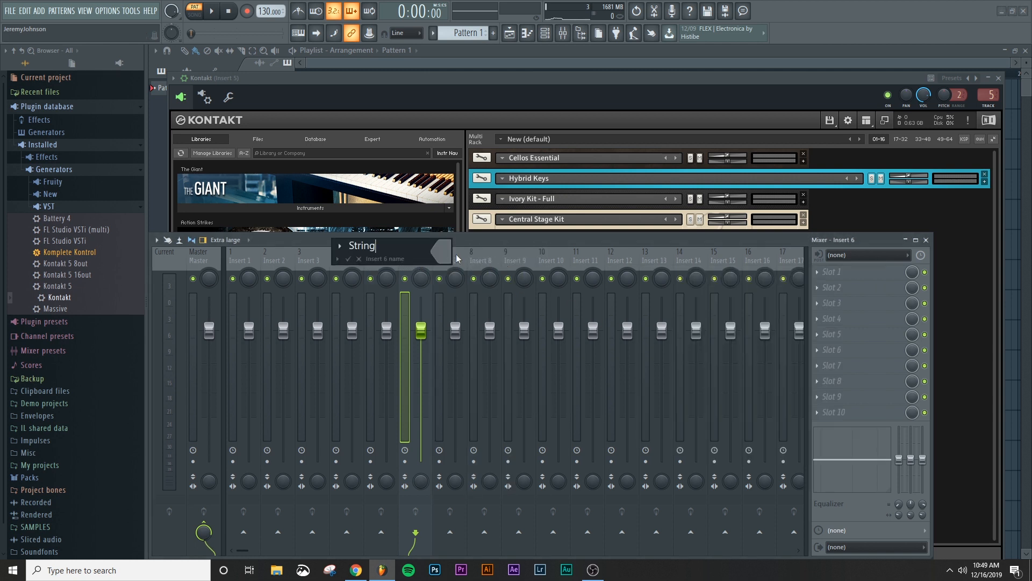
pyautogui.write('s')
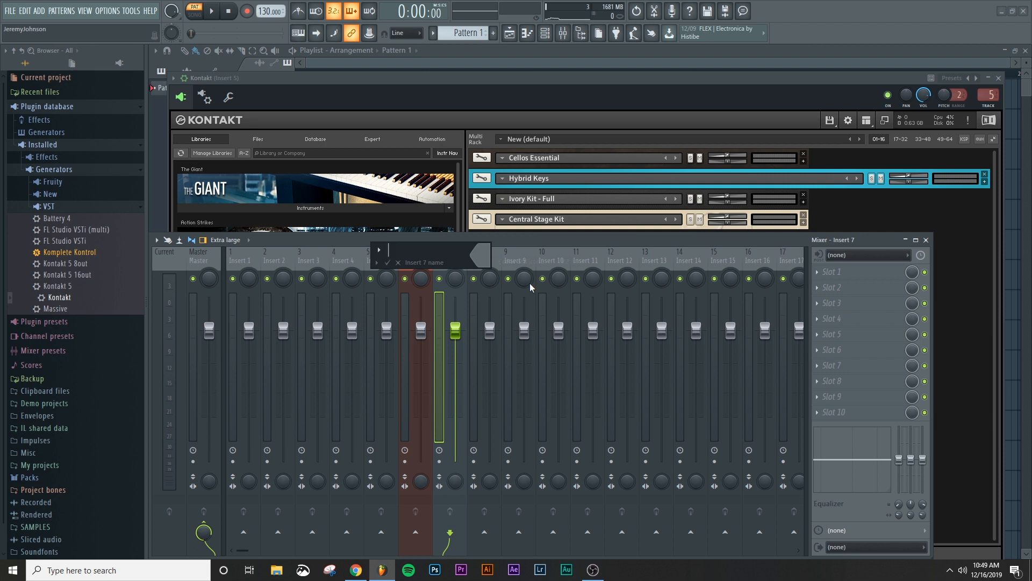
pyautogui.write('Hyr')
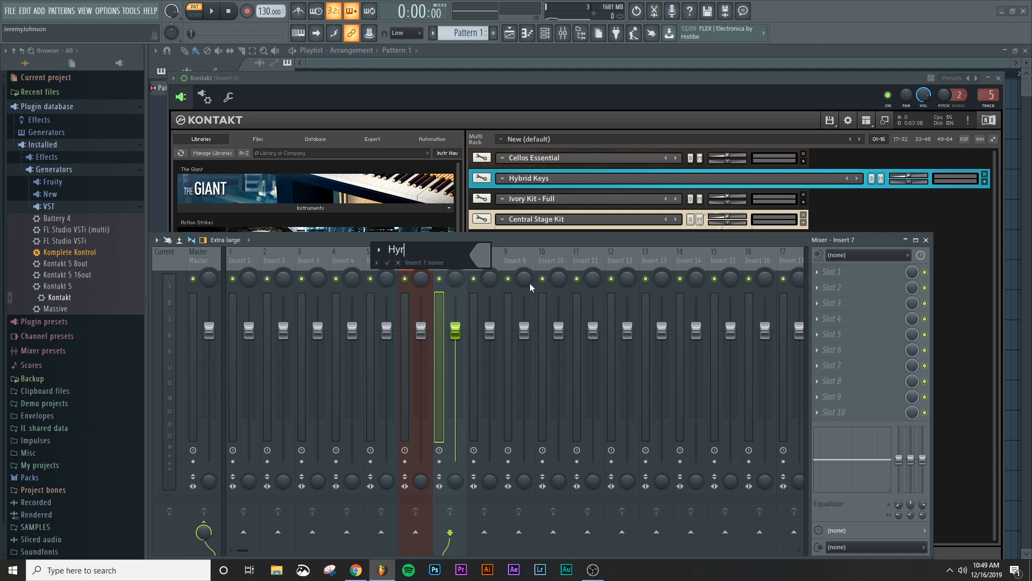
pyautogui.write('Hybrid Keys')
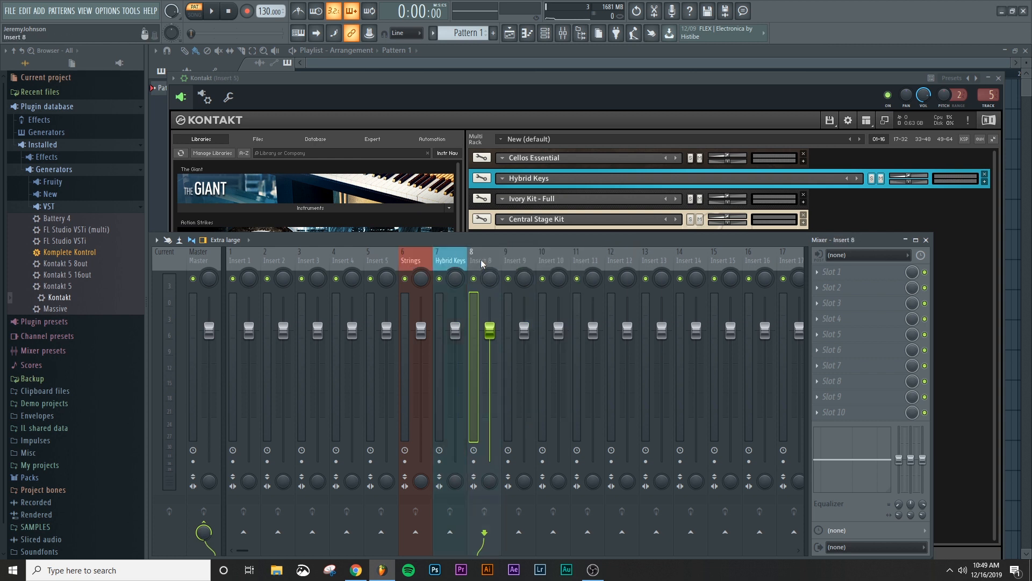
# Step: Rename mixer insert 8, then start naming insert 9 'Central'
pyautogui.rightClick(481, 264)
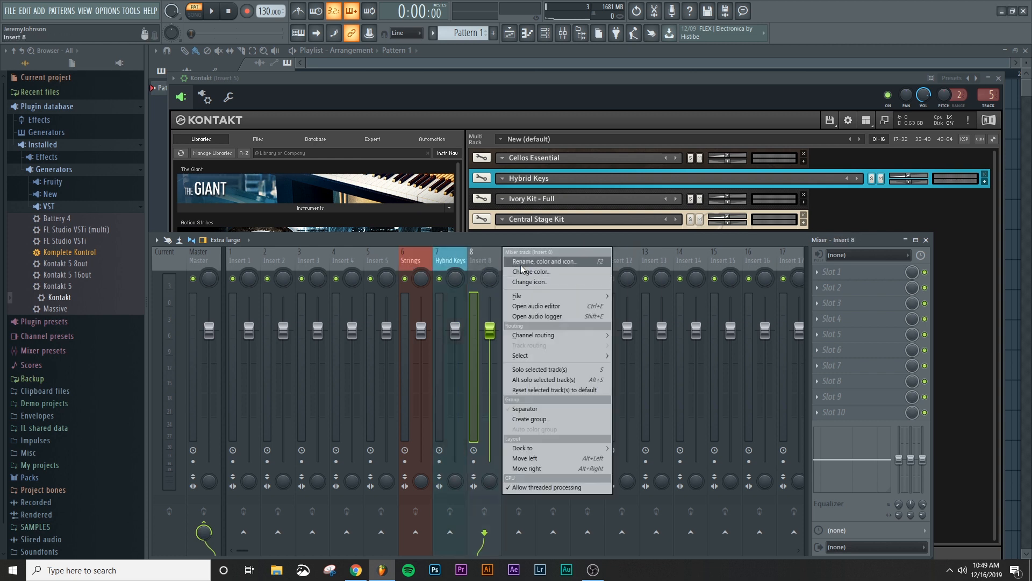
pyautogui.click(545, 261)
pyautogui.write('Ivory Kit')
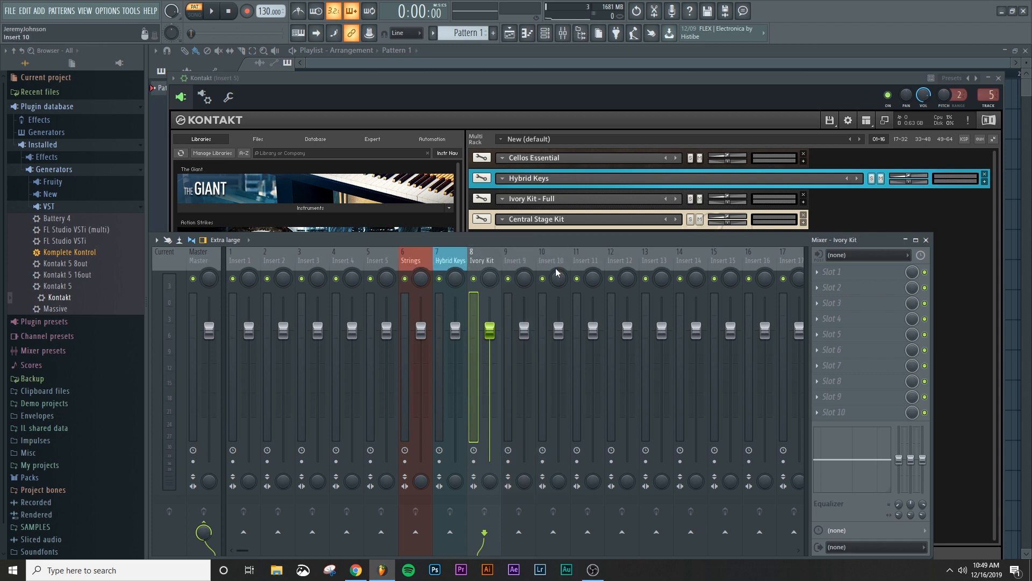
pyautogui.rightClick(515, 276)
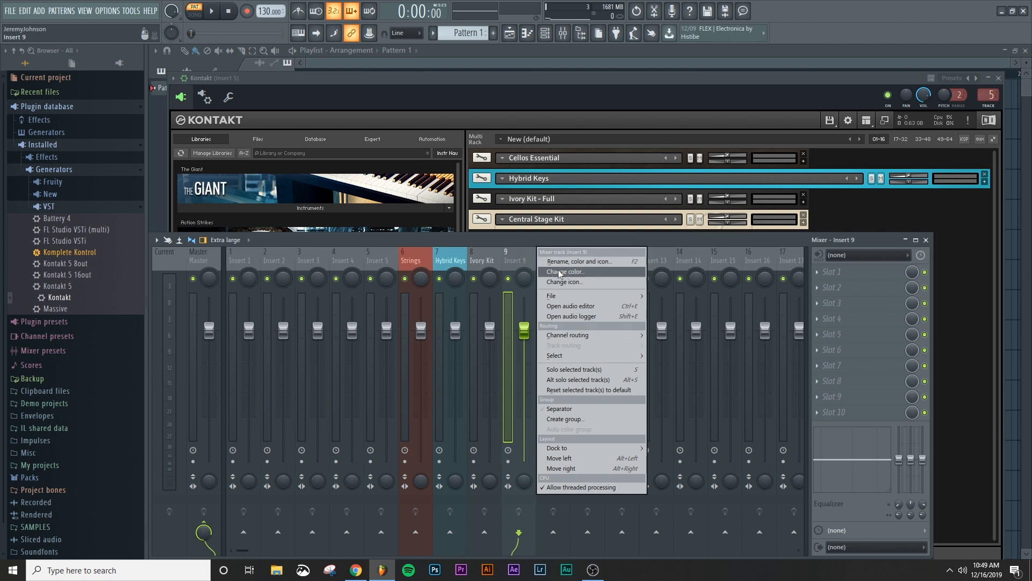
pyautogui.click(571, 260)
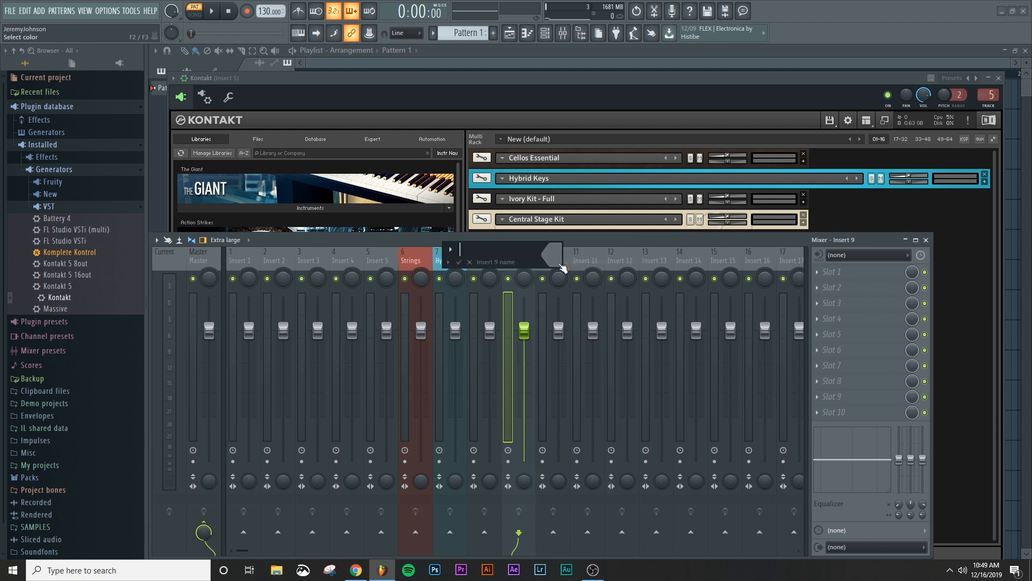
pyautogui.write('Central')
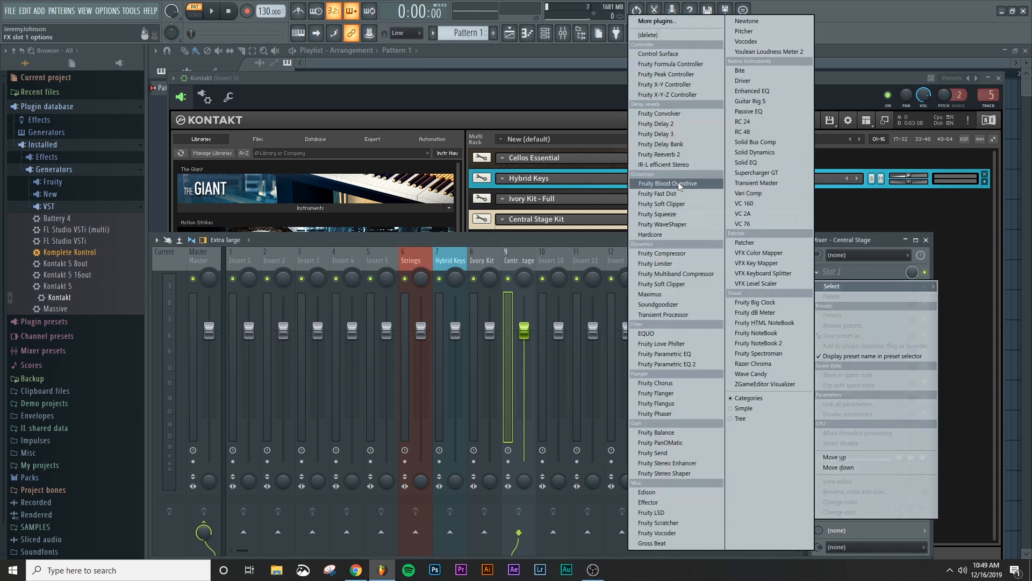
pyautogui.moveTo(689, 314)
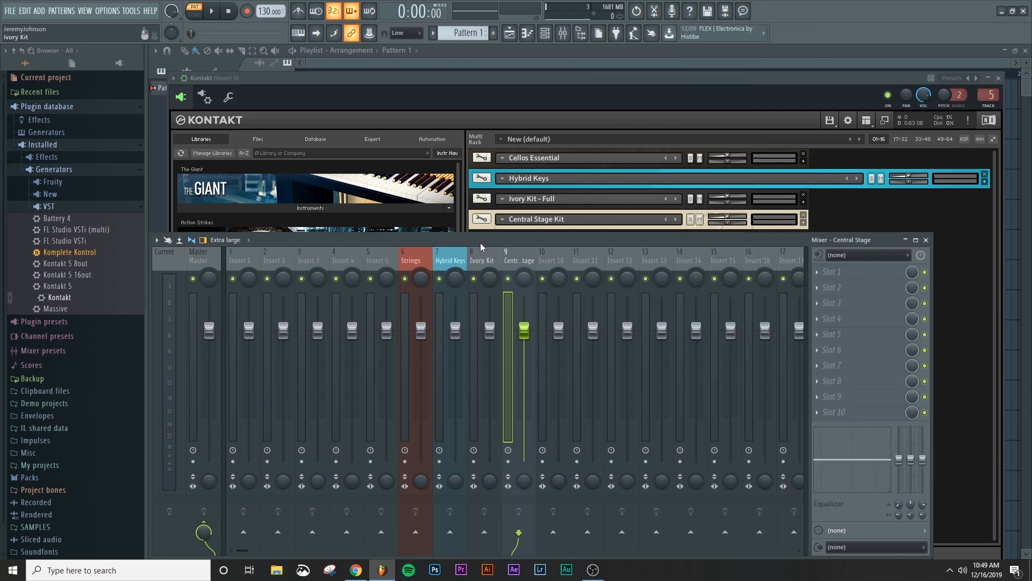
# Step: Select unnamed mixer insert 10, then the Ivory Kit insert, to check them
pyautogui.click(557, 260)
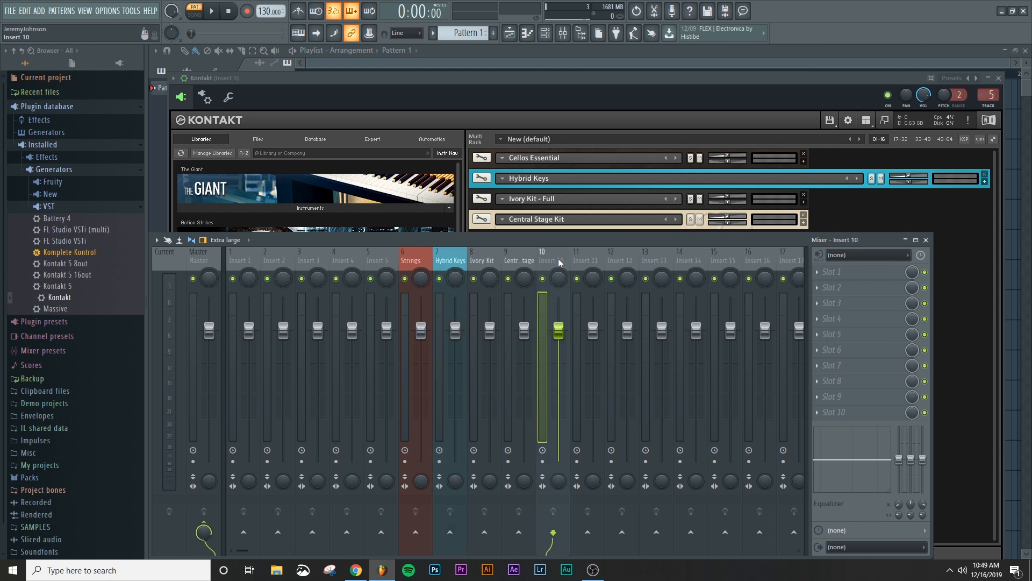
pyautogui.click(483, 261)
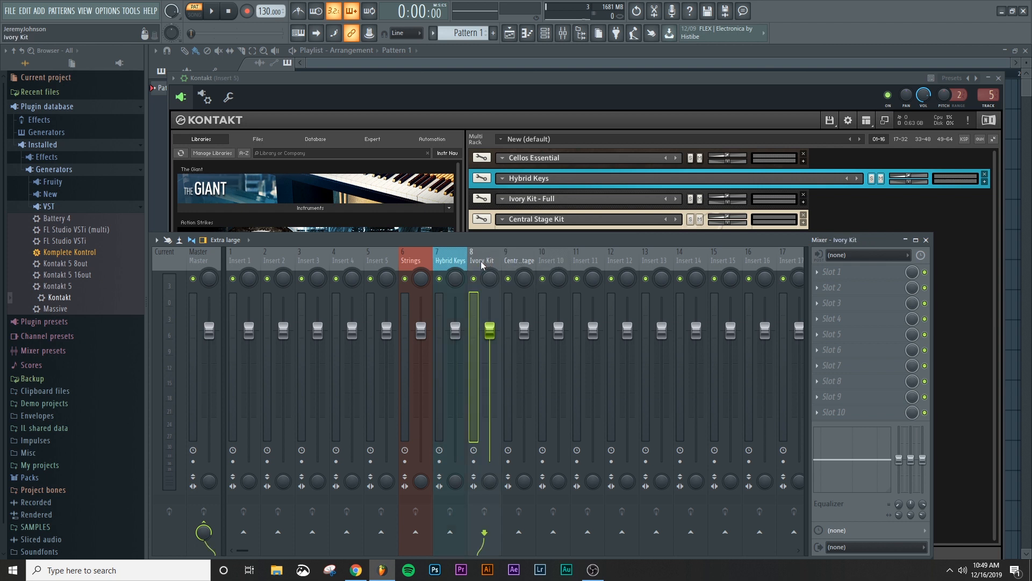